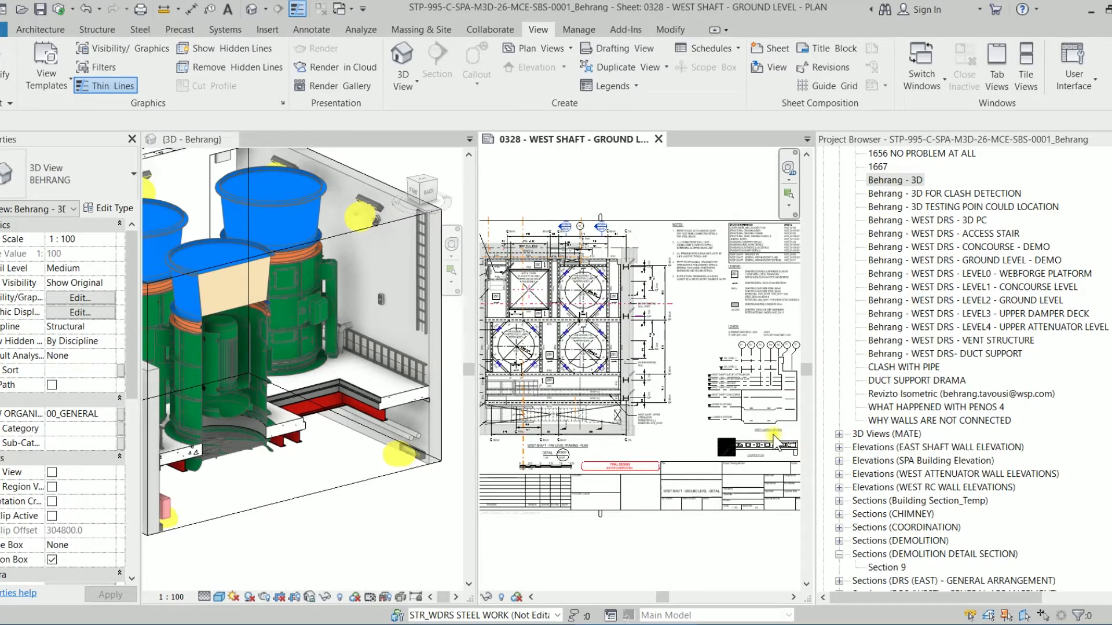
Select the general notes text and drag its right width grip outward to widen the box
scroll("up", 3)
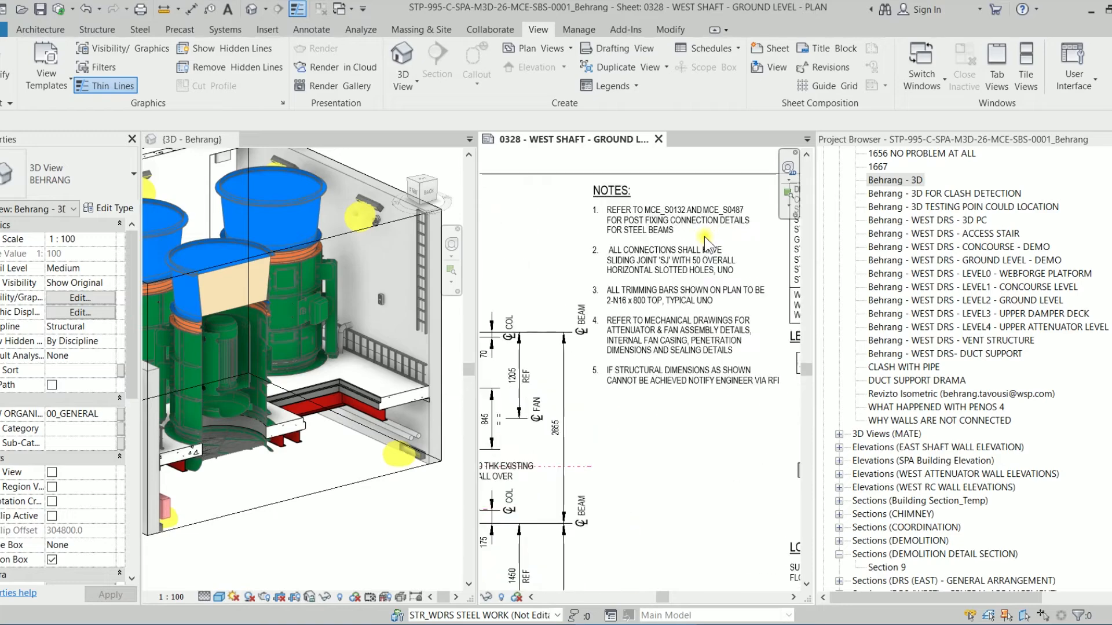
left_click(688, 297)
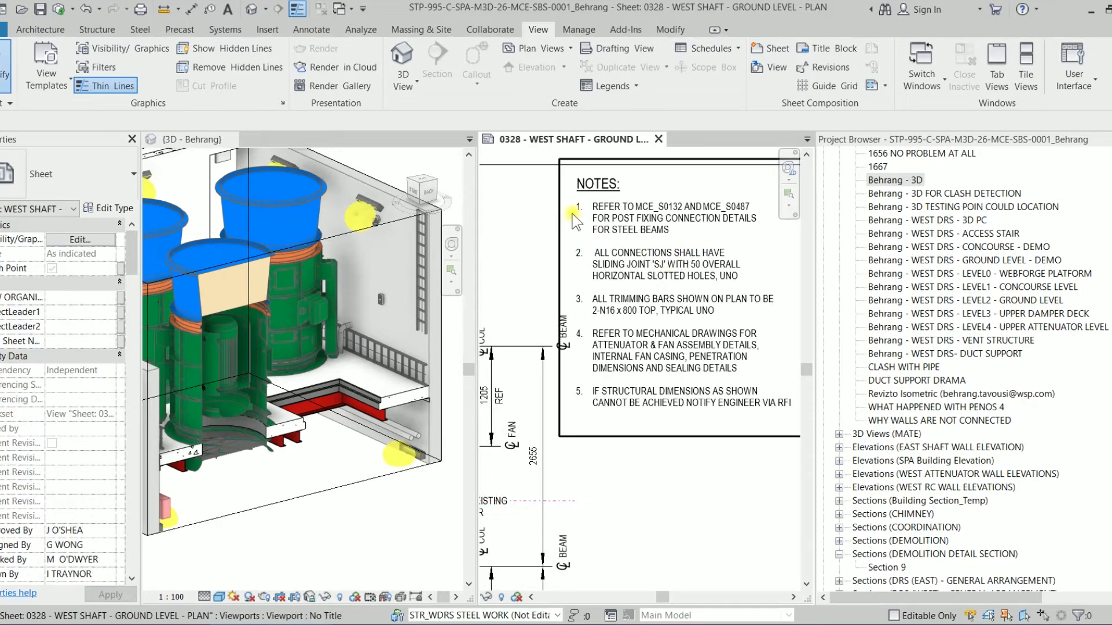
mouse_move(581, 369)
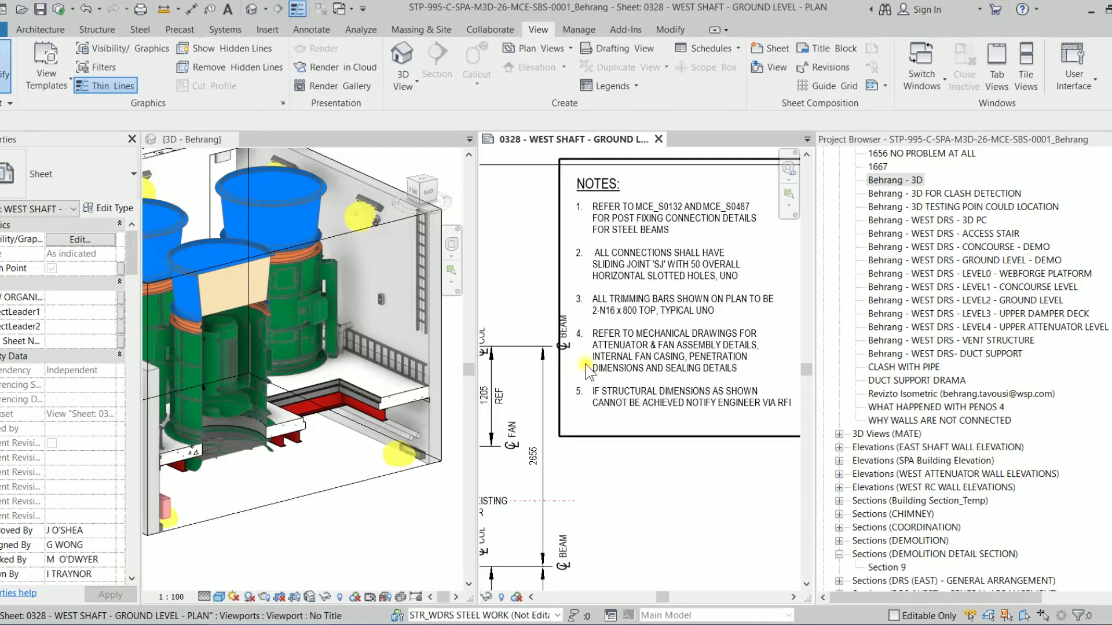
mouse_move(634, 218)
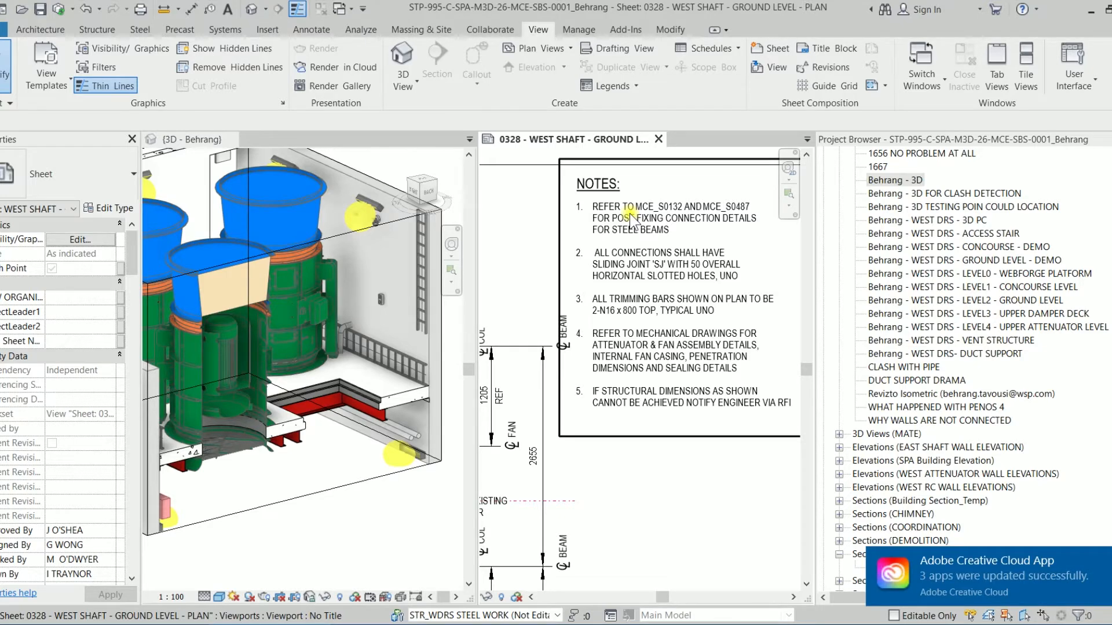
left_click(839, 554)
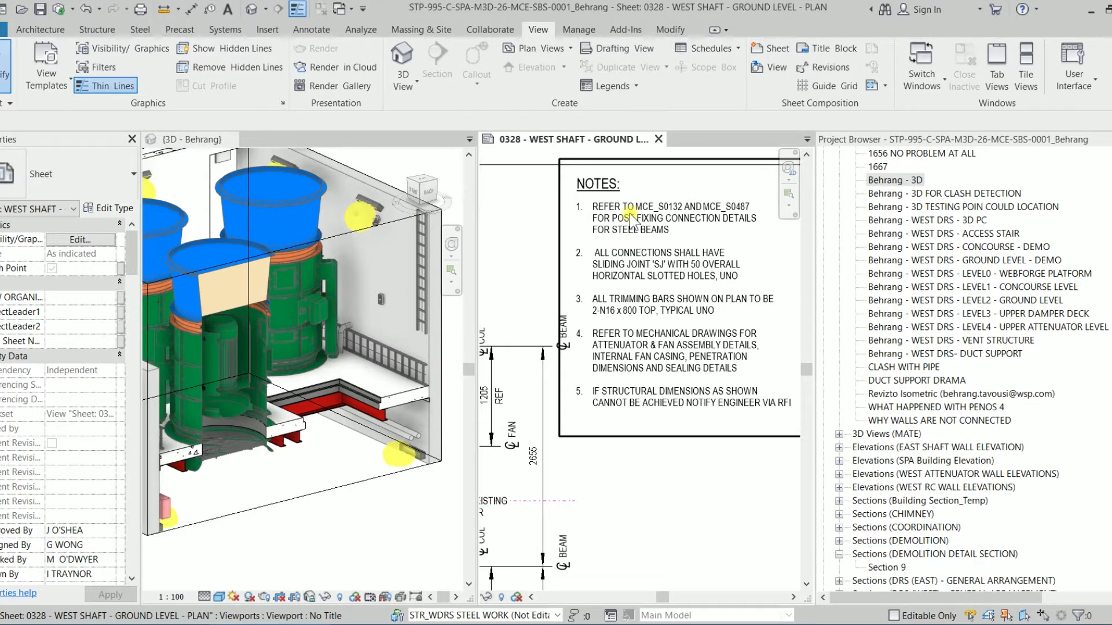
mouse_move(645, 322)
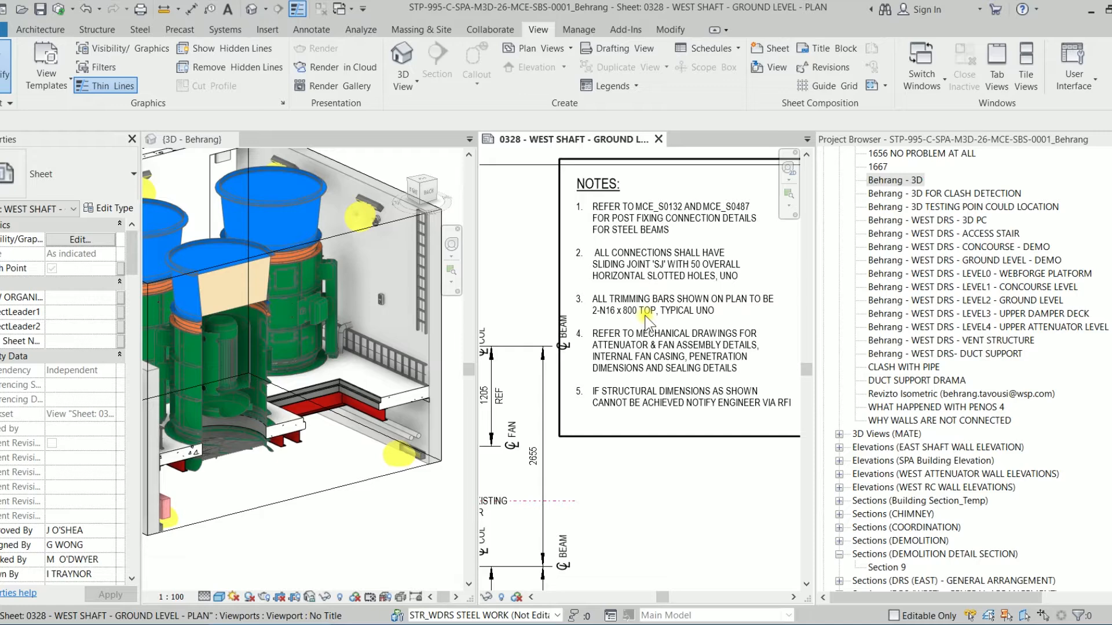
mouse_move(730, 363)
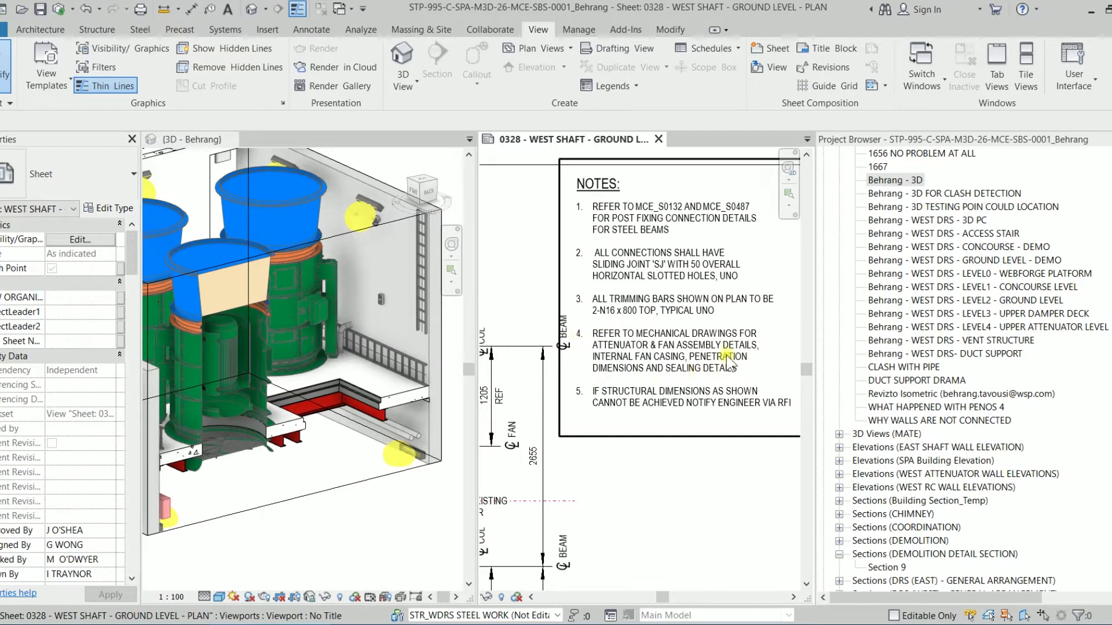
mouse_move(608, 337)
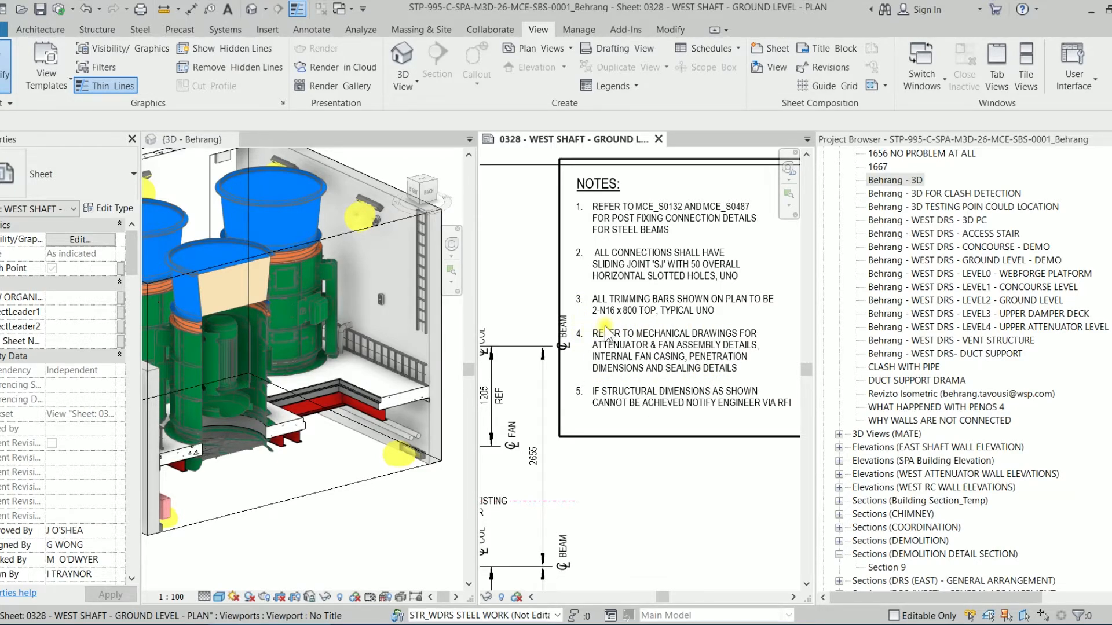
mouse_move(603, 328)
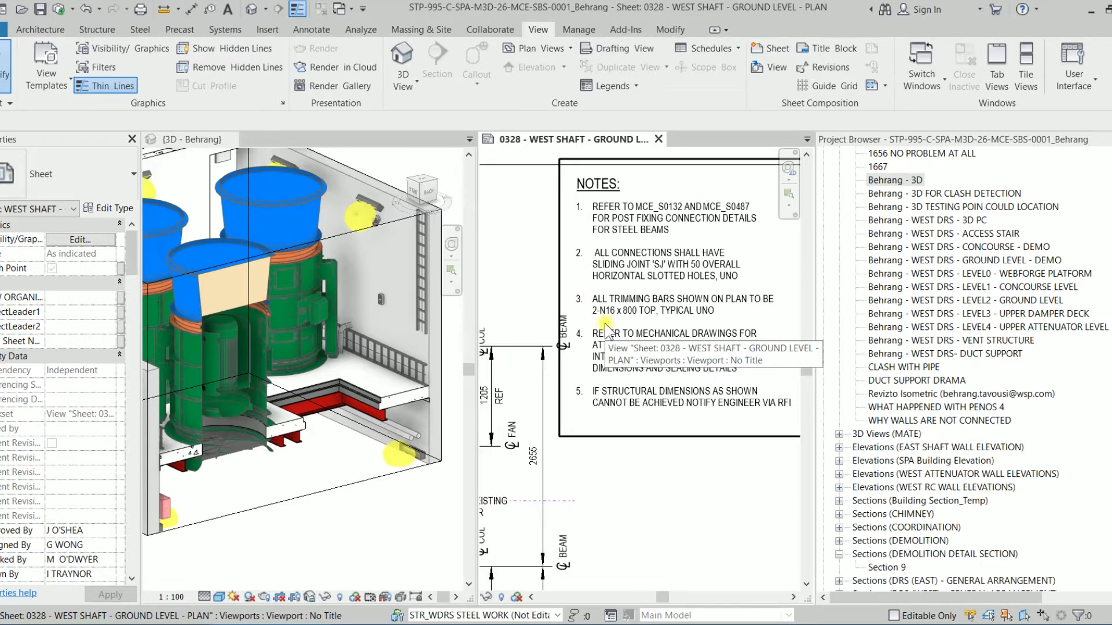
mouse_move(577, 216)
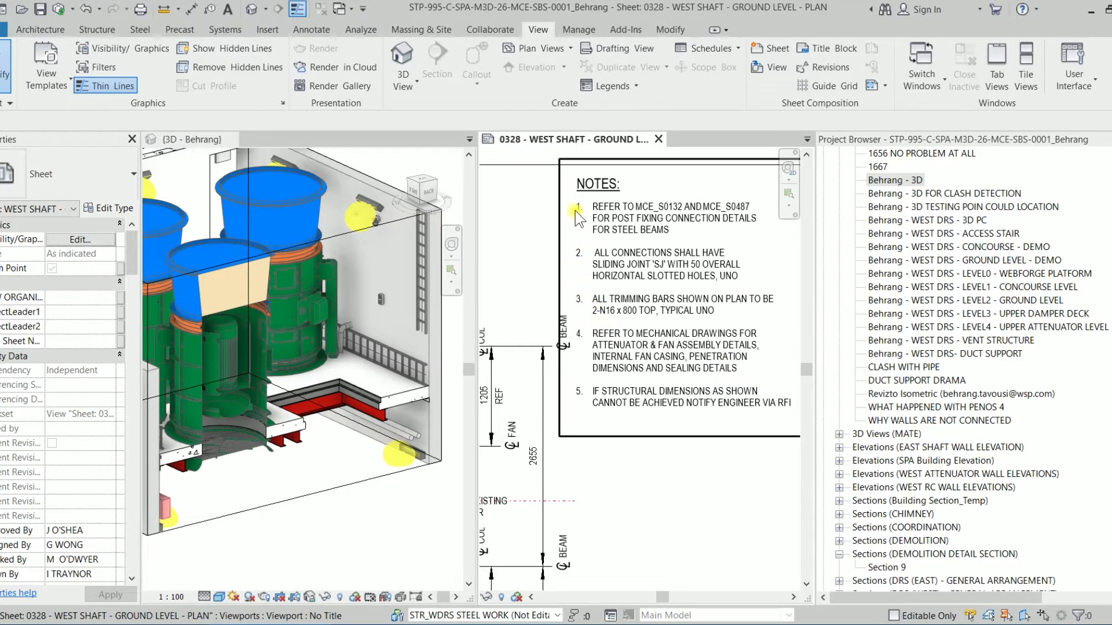
mouse_move(583, 400)
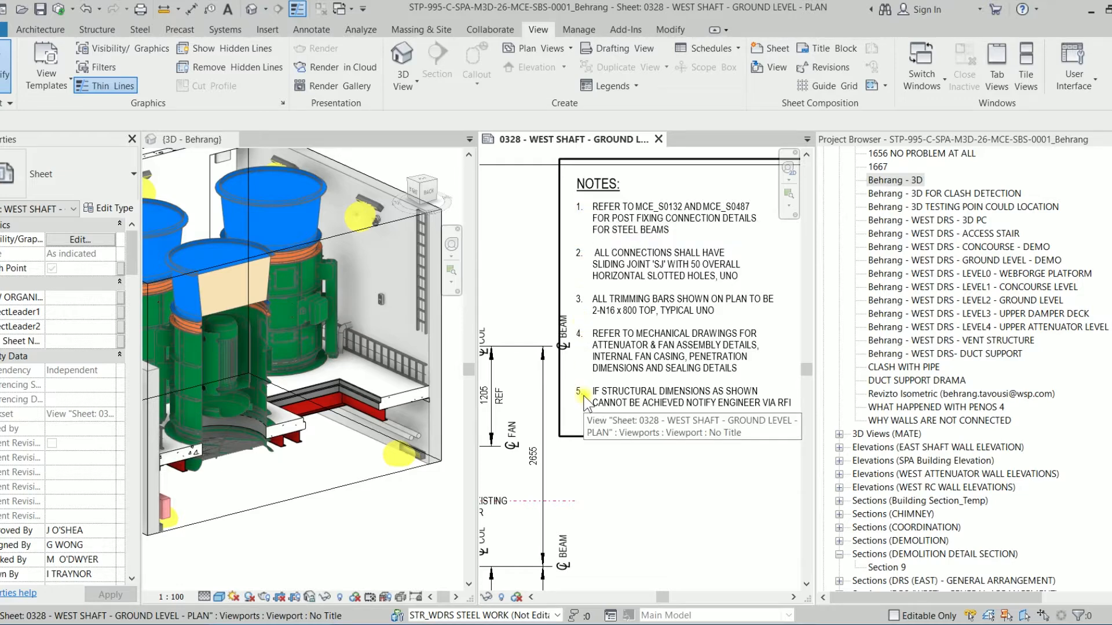
mouse_move(666, 347)
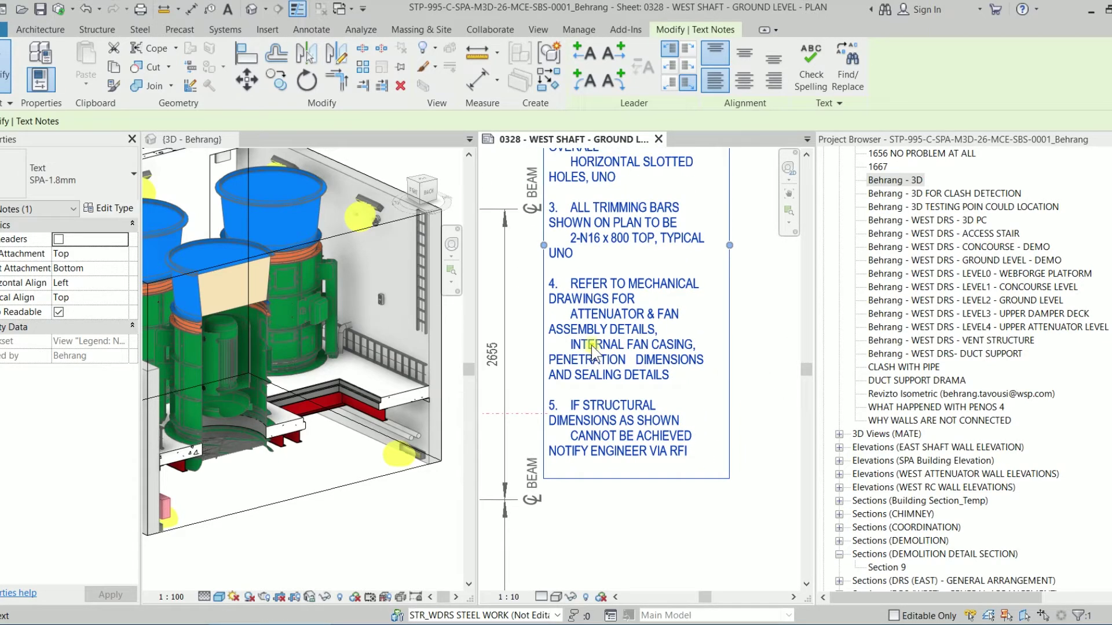
scroll("up", 3)
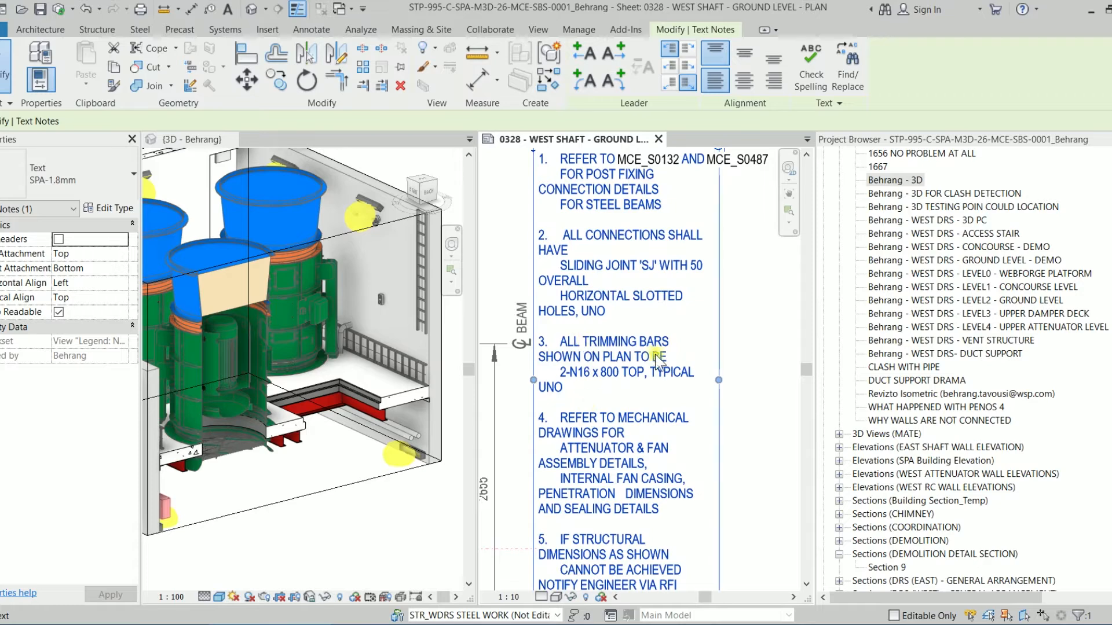
mouse_move(573, 383)
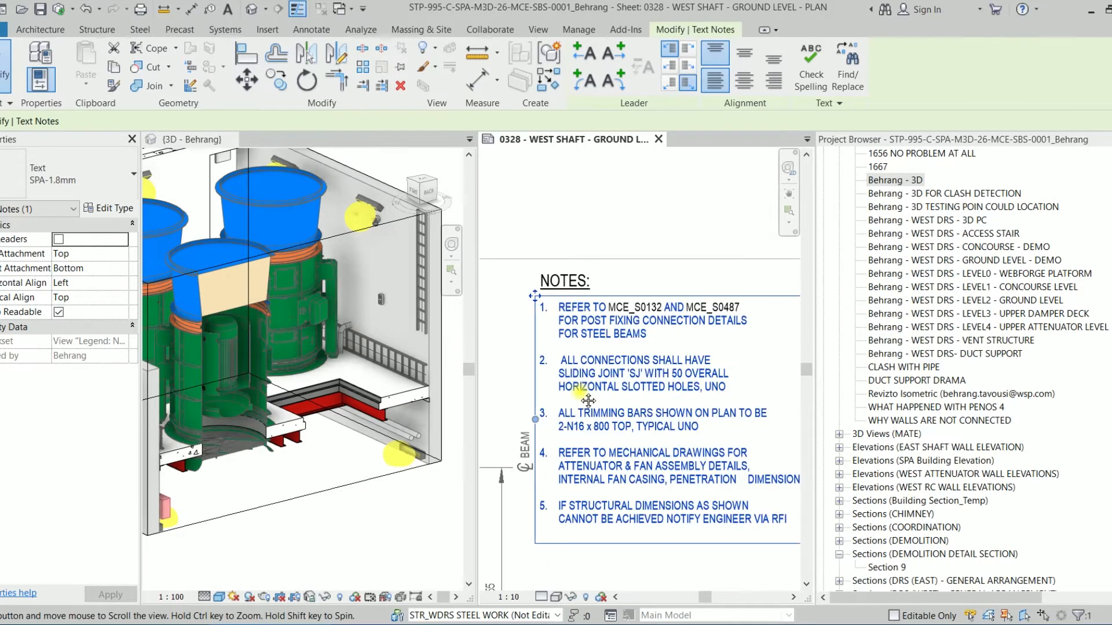
Delete the manual numbers and forced line breaks from notes 3, 4 and 5
double_click(589, 387)
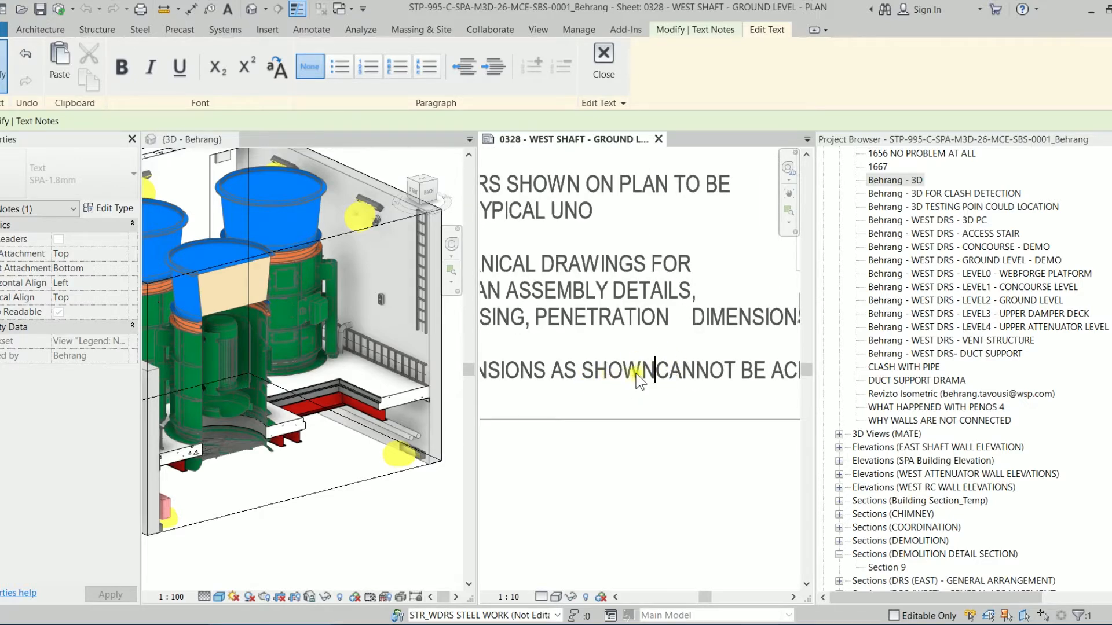
mouse_move(556, 376)
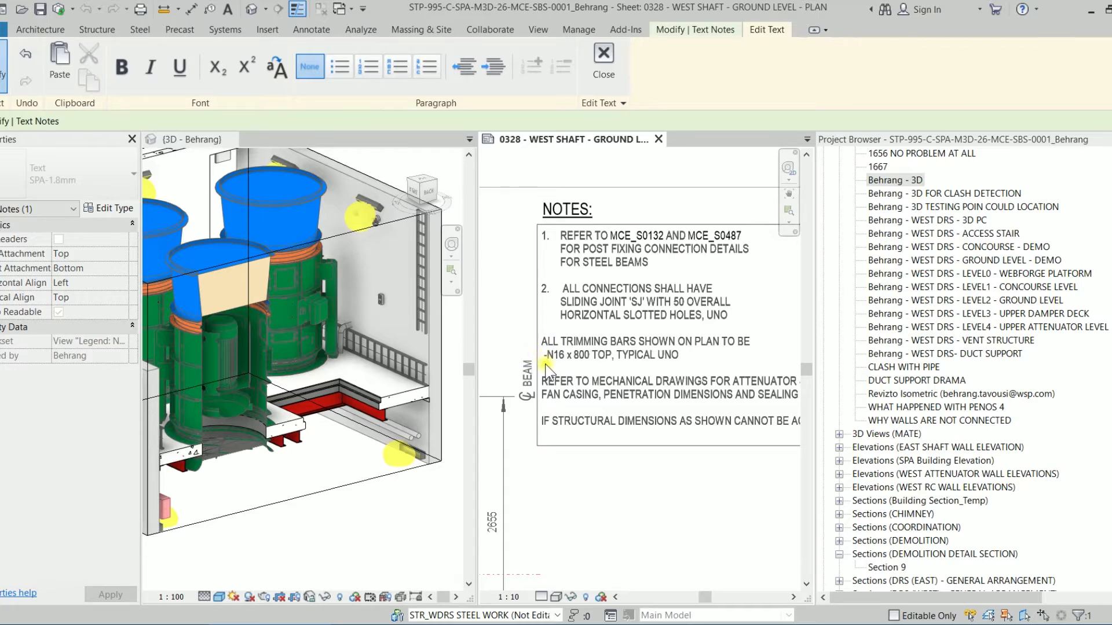
Delete the typed numbers from notes 1 and 2 so all five notes are unnumbered
type("2-")
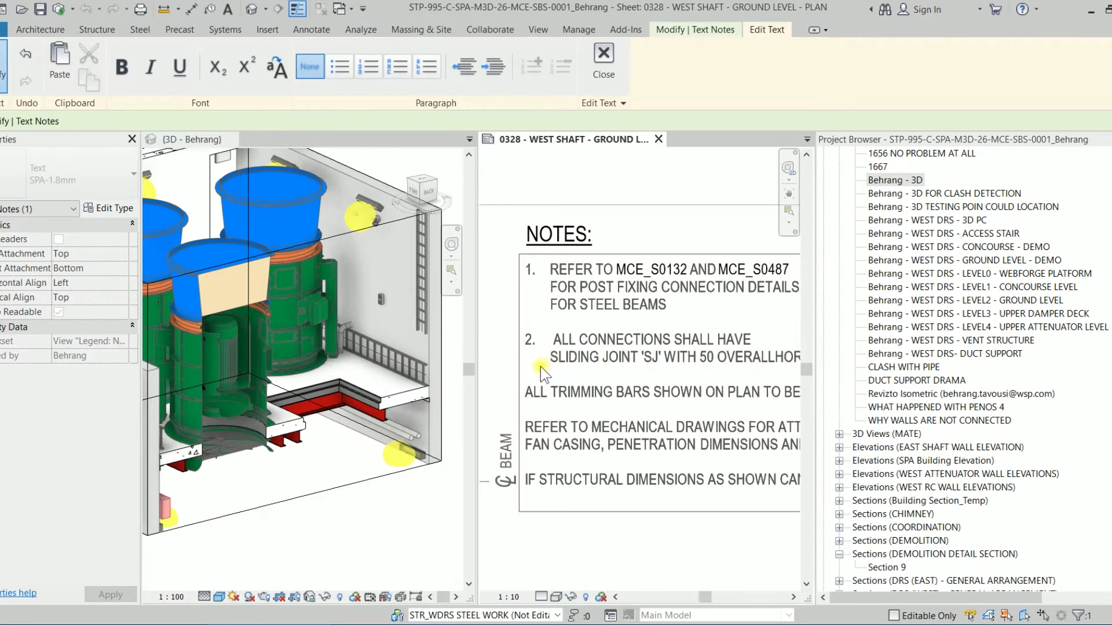
left_click(528, 358)
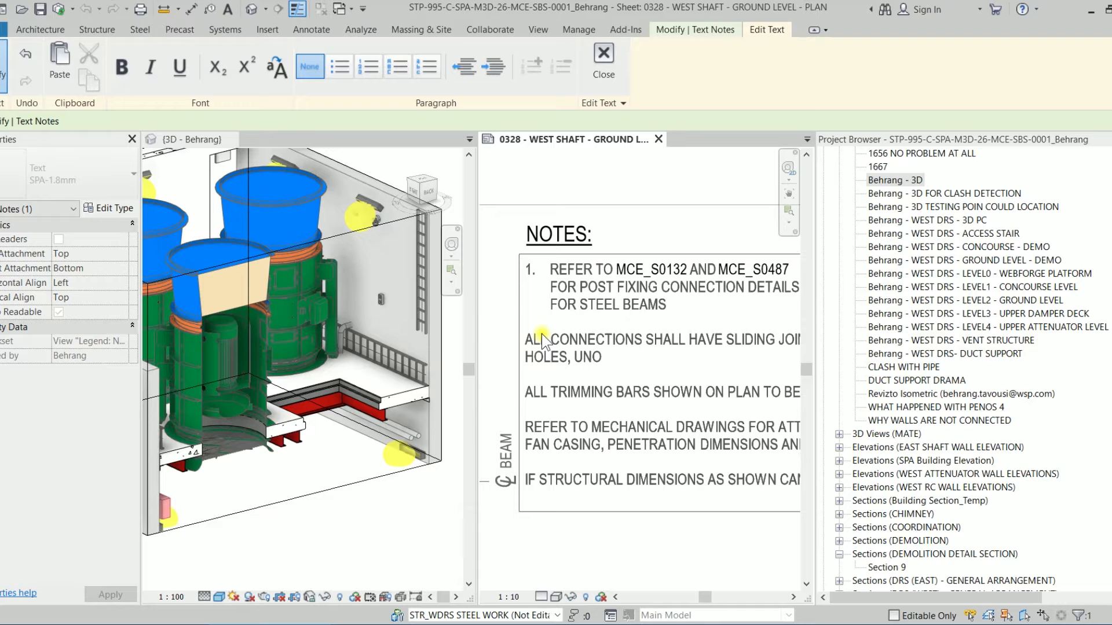
left_click(542, 294)
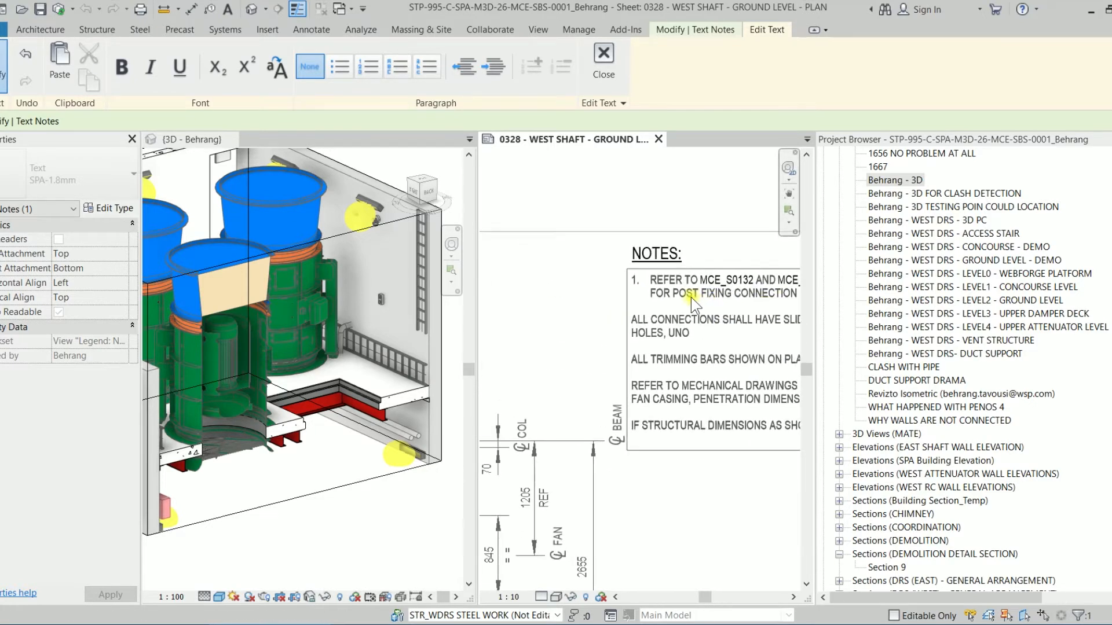
scroll("up", 3)
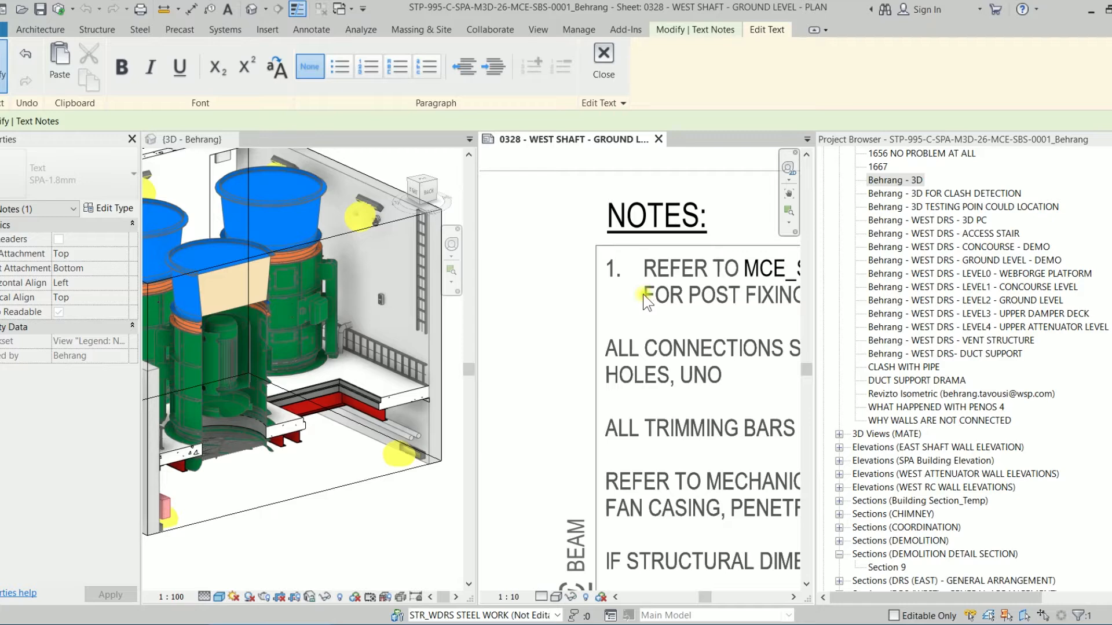
scroll("right", 3)
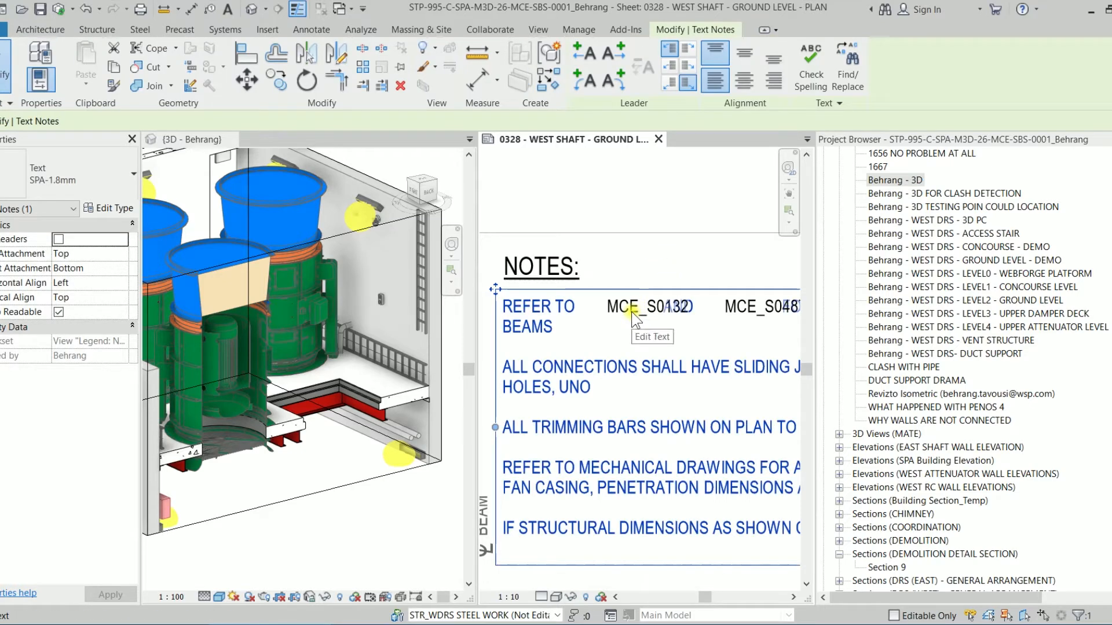
Replace the MCE_S0132 reference in note 1 with XXX
left_click(645, 307)
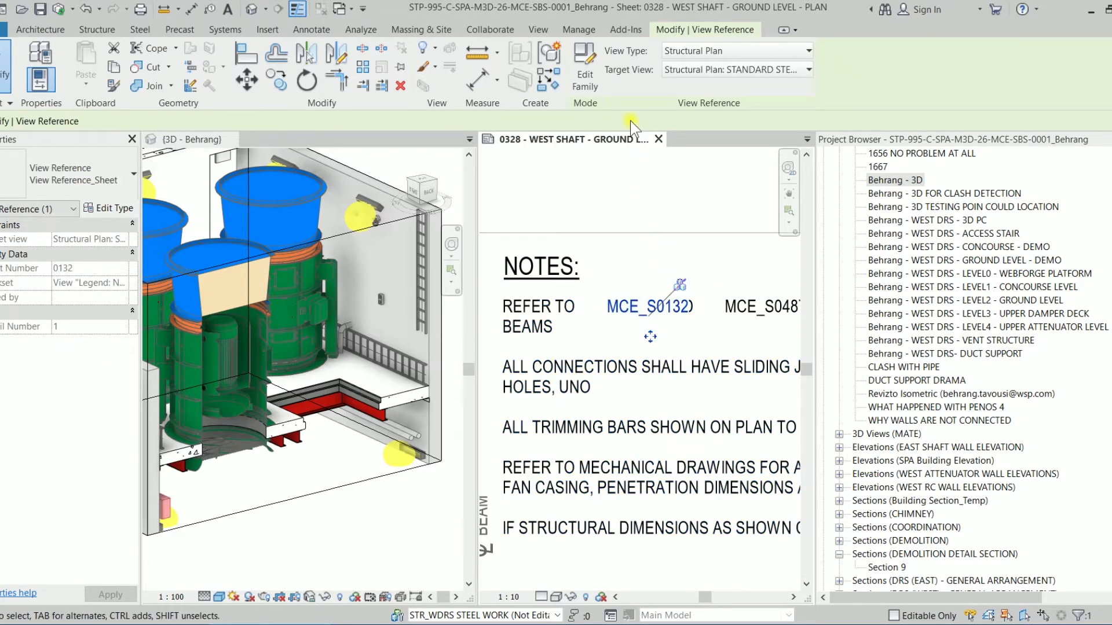
mouse_move(142, 107)
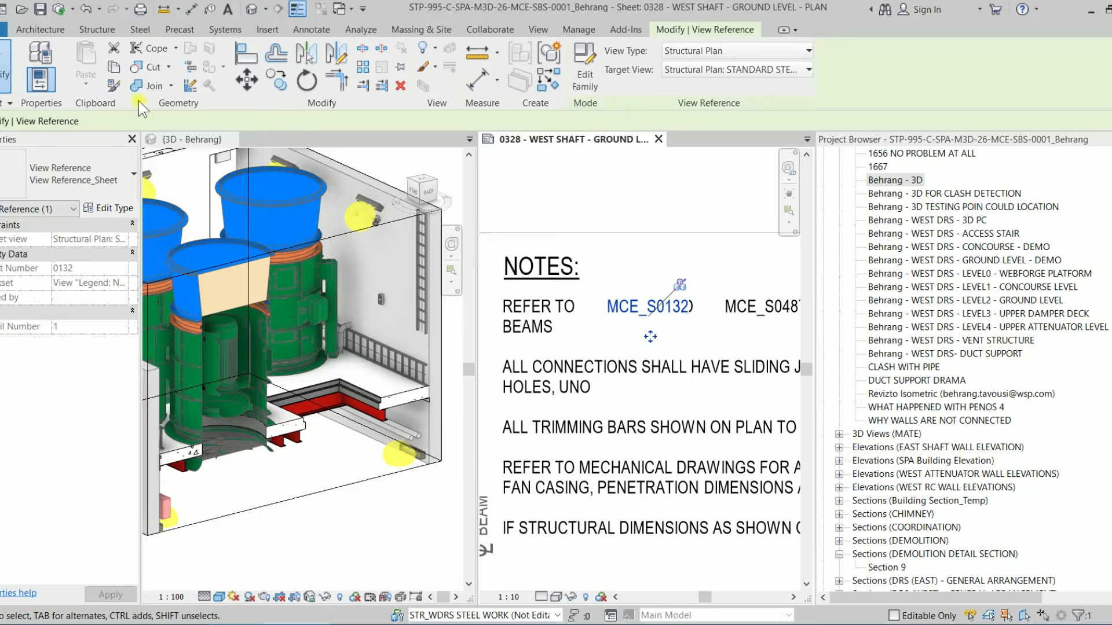
mouse_move(483, 234)
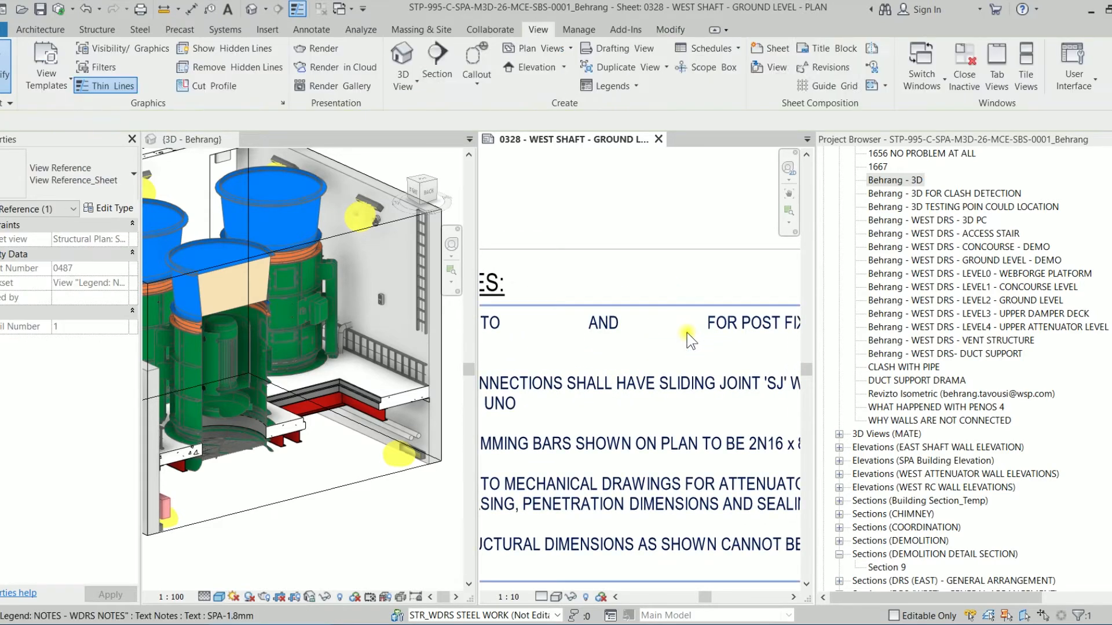
left_click(691, 329)
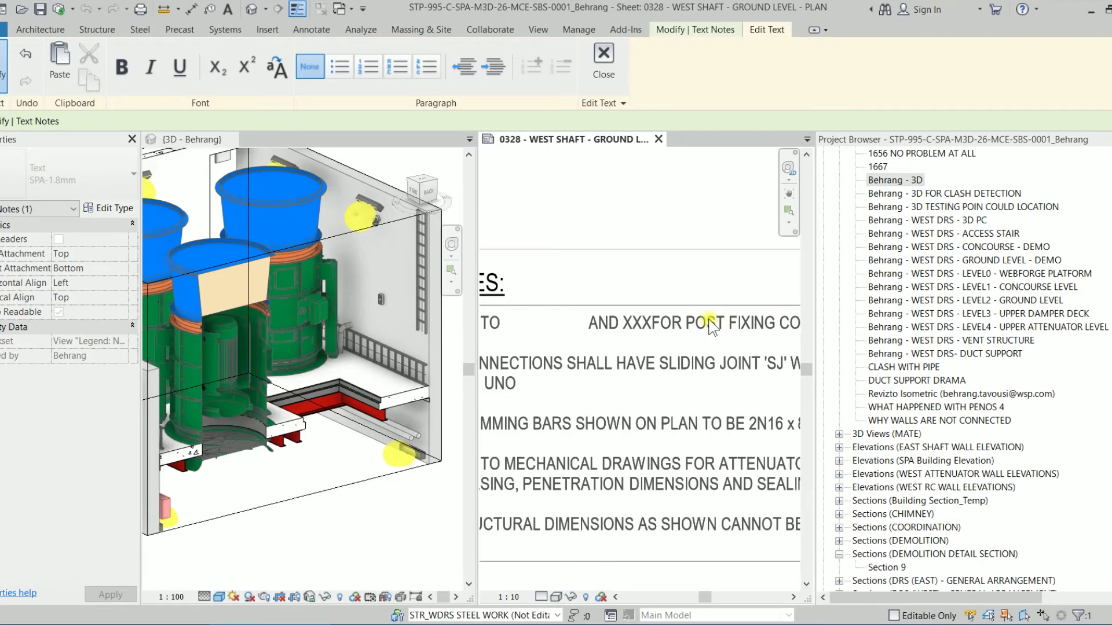
double_click(636, 324)
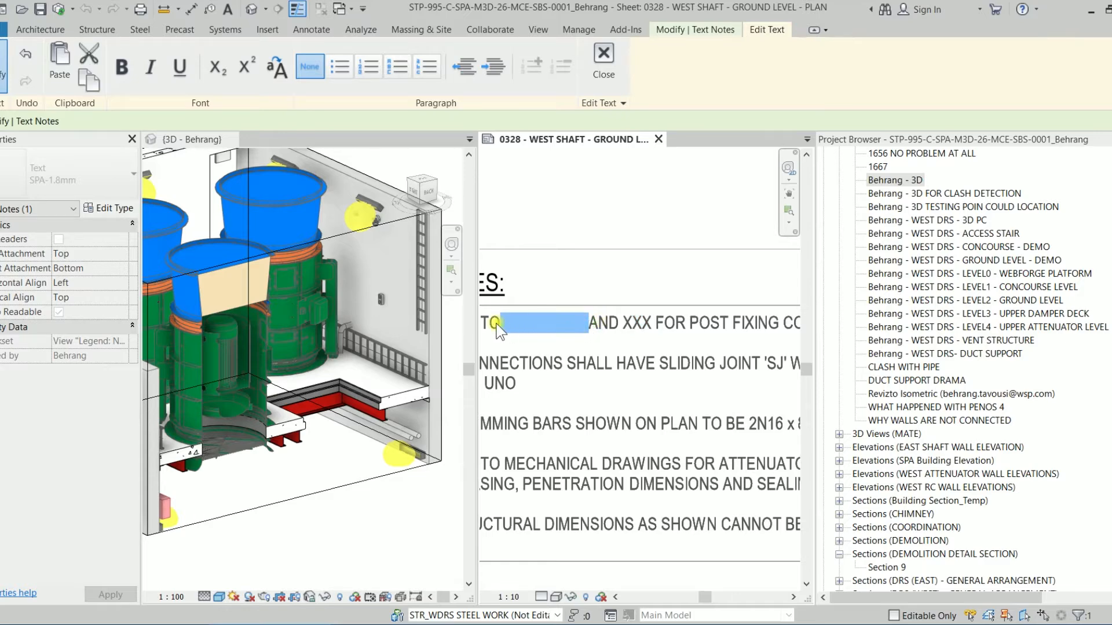
type("XXX")
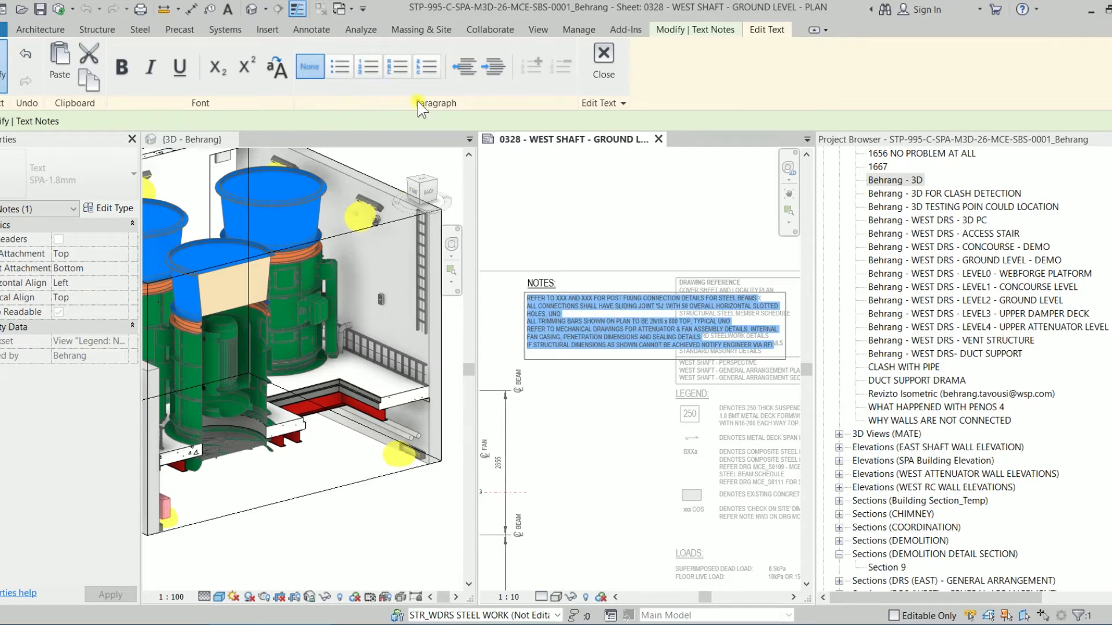
mouse_move(369, 66)
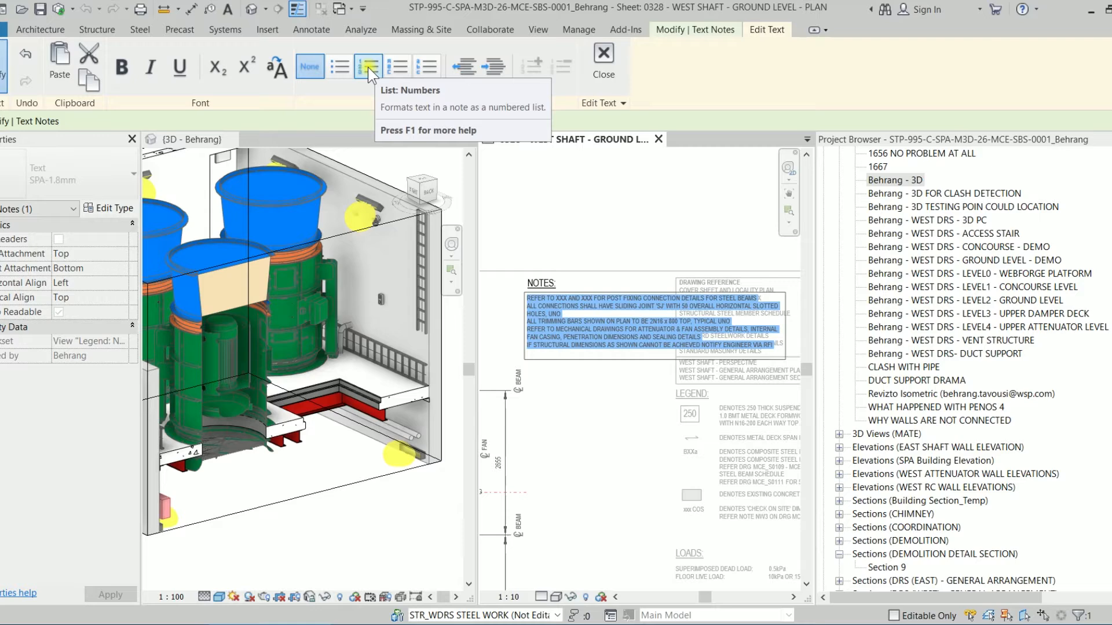
mouse_move(368, 66)
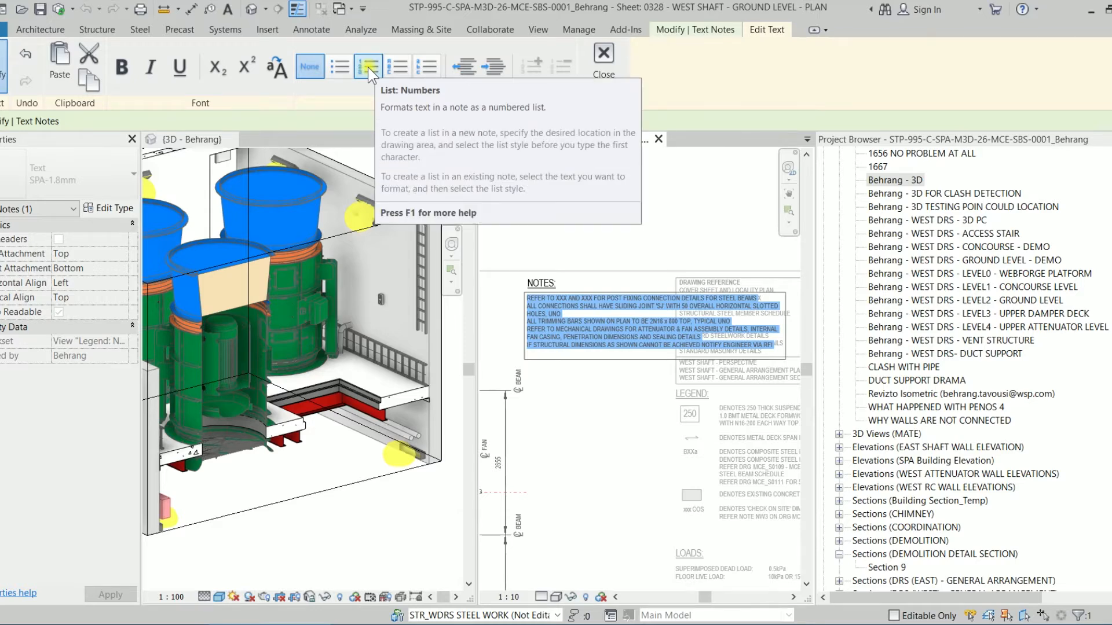
Apply List: Numbers to the five notes, numbering them 1–5, and close editing
left_click(369, 66)
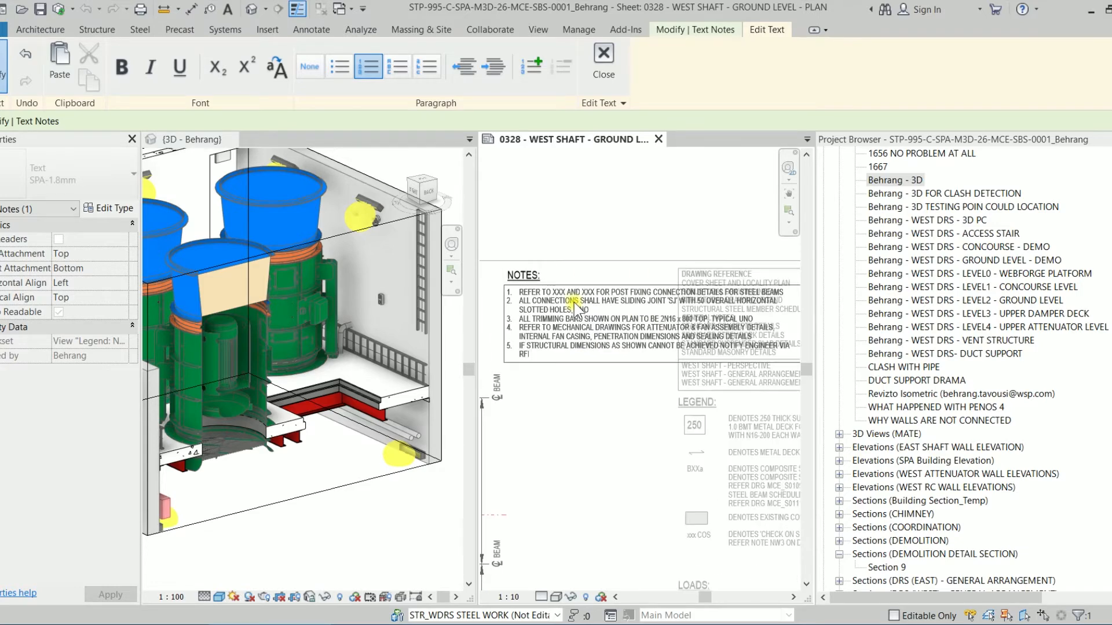
left_click(602, 62)
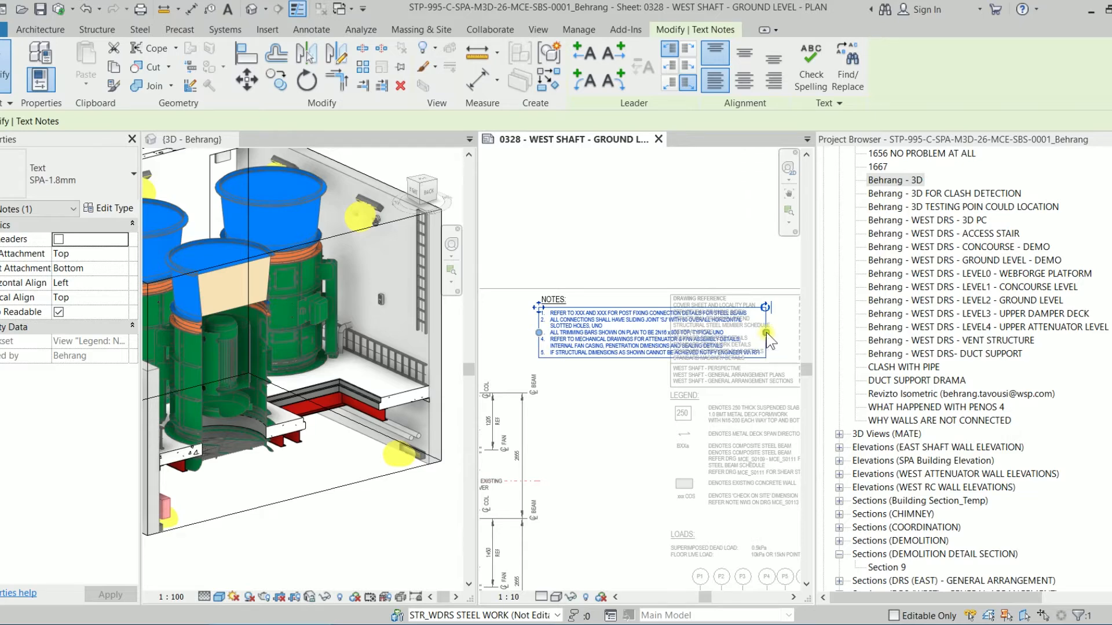
mouse_move(767, 337)
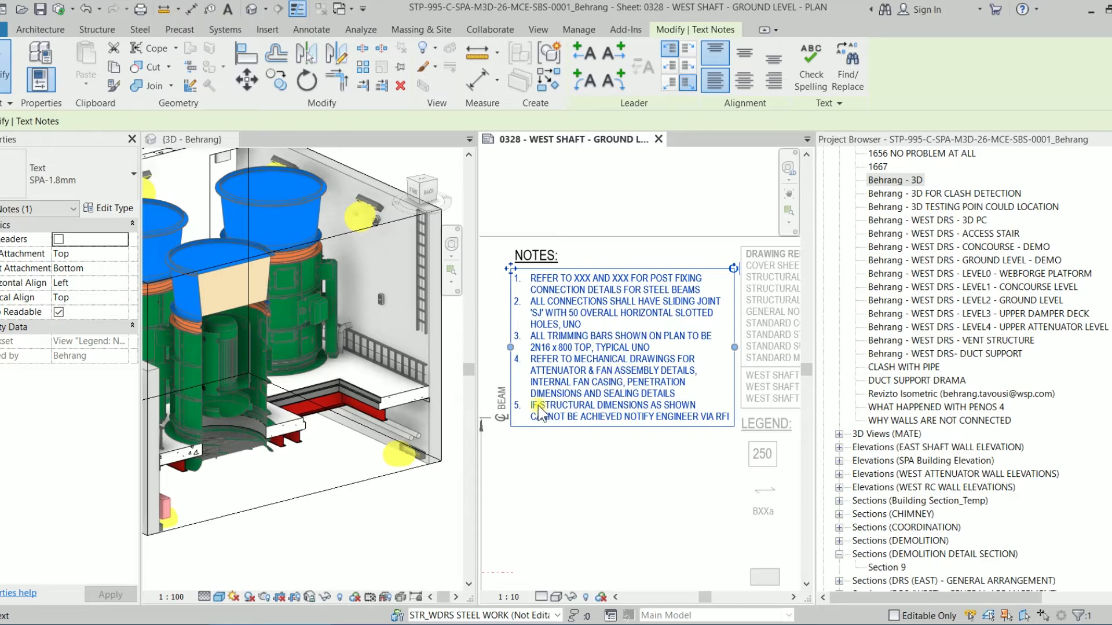
mouse_move(651, 409)
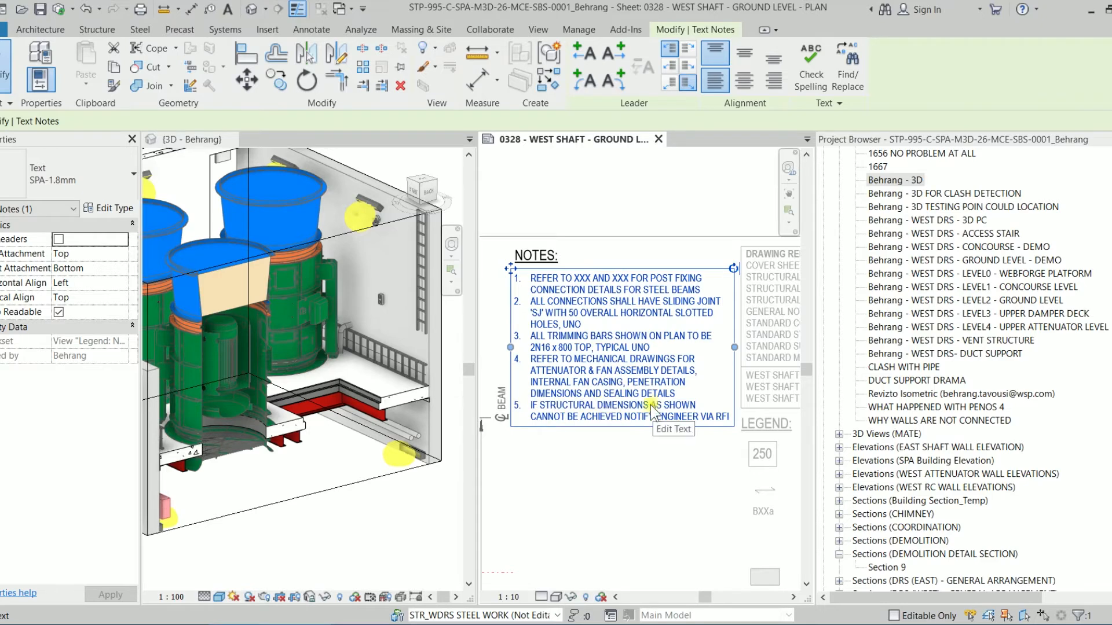
mouse_move(596, 411)
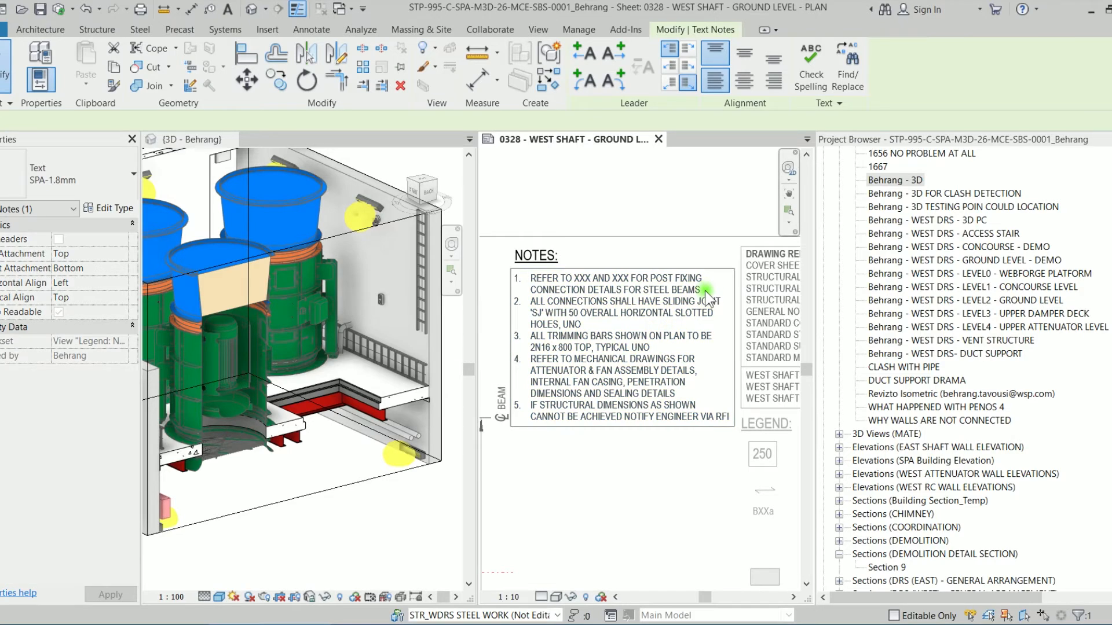
Add blank lines after notes 1 through 4 with Shift+Enter
double_click(698, 295)
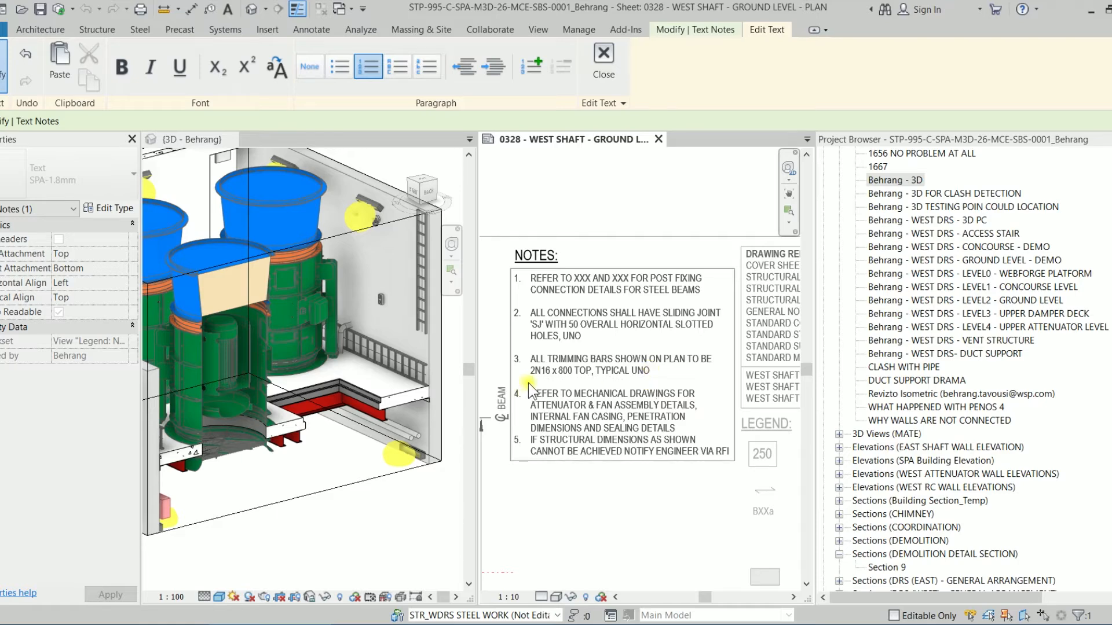
mouse_move(680, 436)
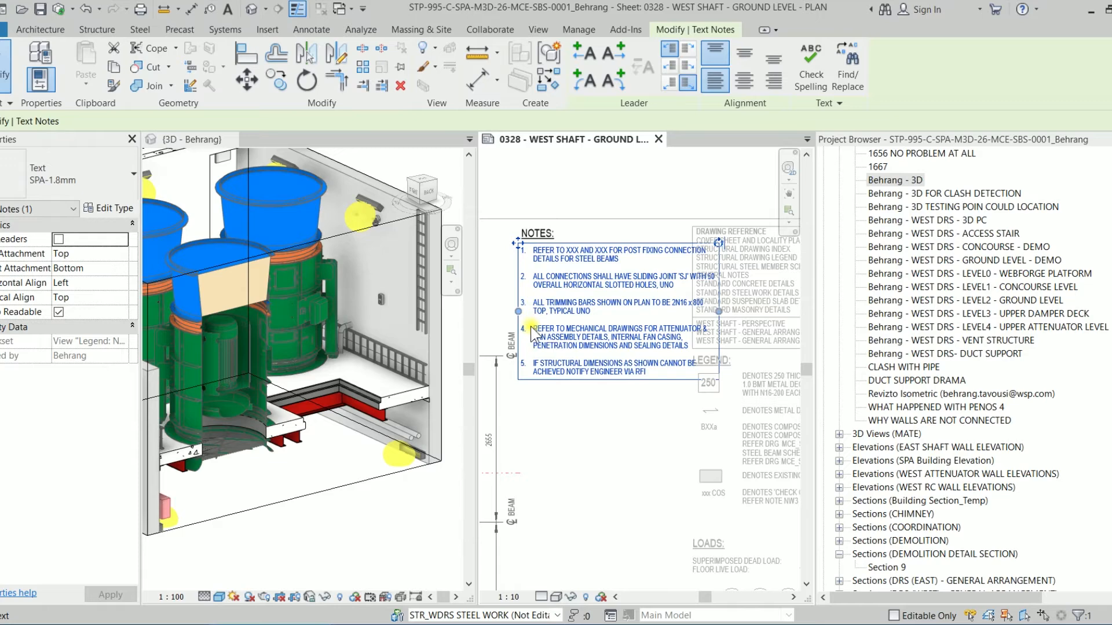
Insert 'Achieved notify engineer via RFI' as new note 4, giving six notes
double_click(616, 336)
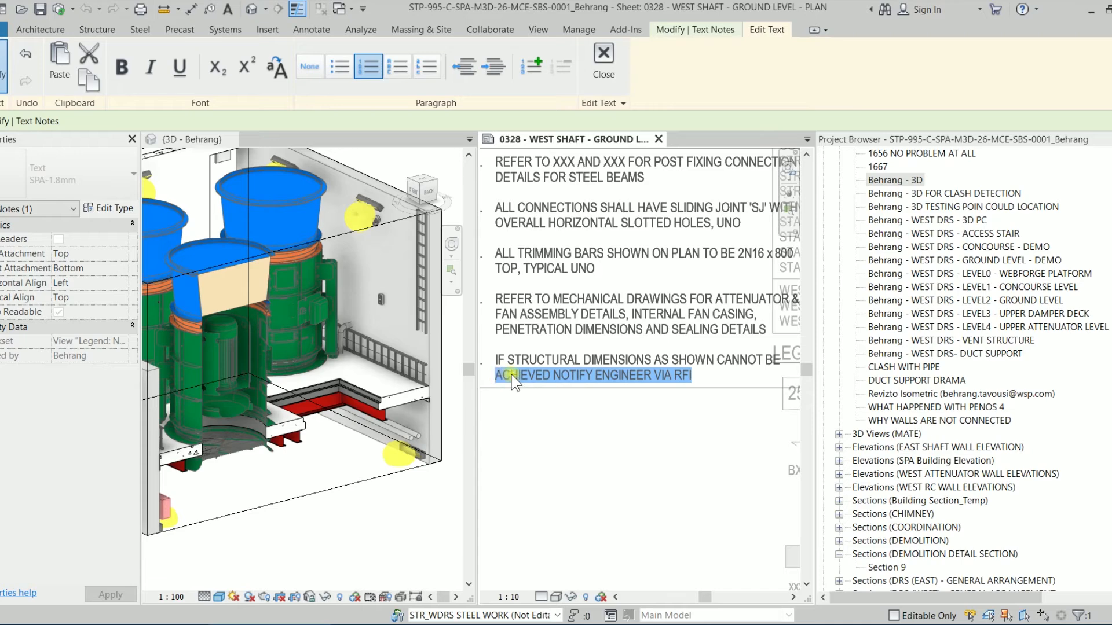
mouse_move(591, 208)
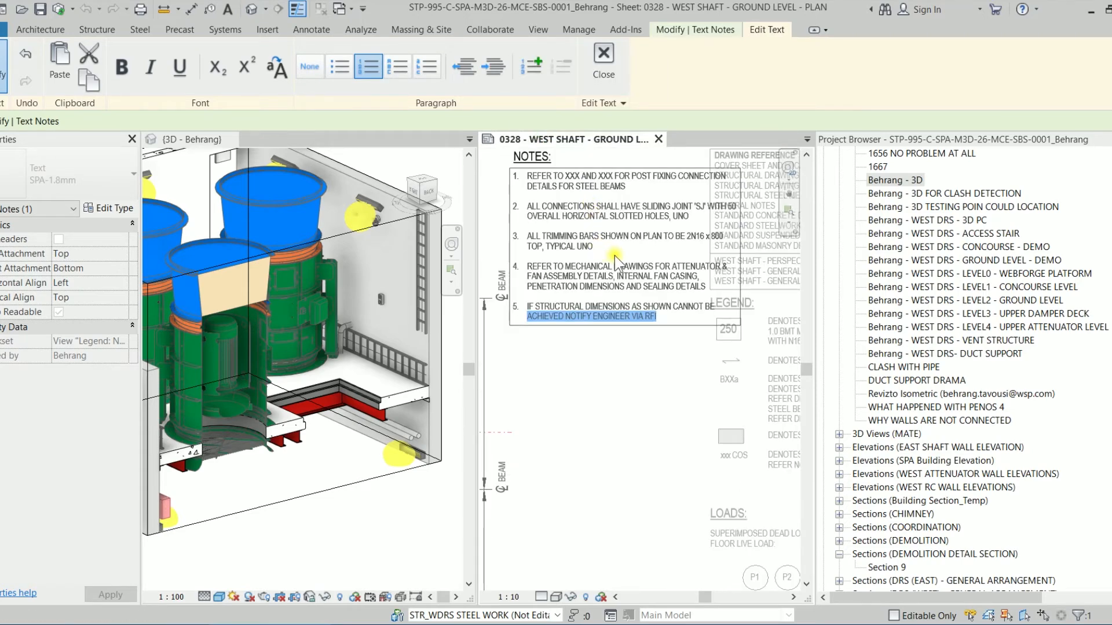
mouse_move(619, 264)
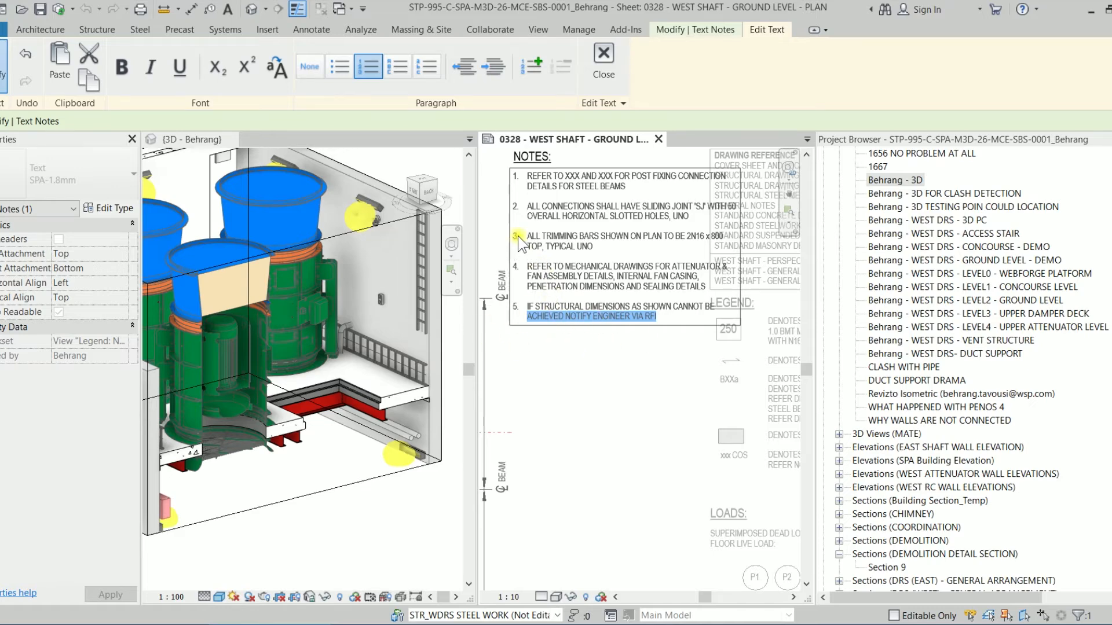
mouse_move(525, 265)
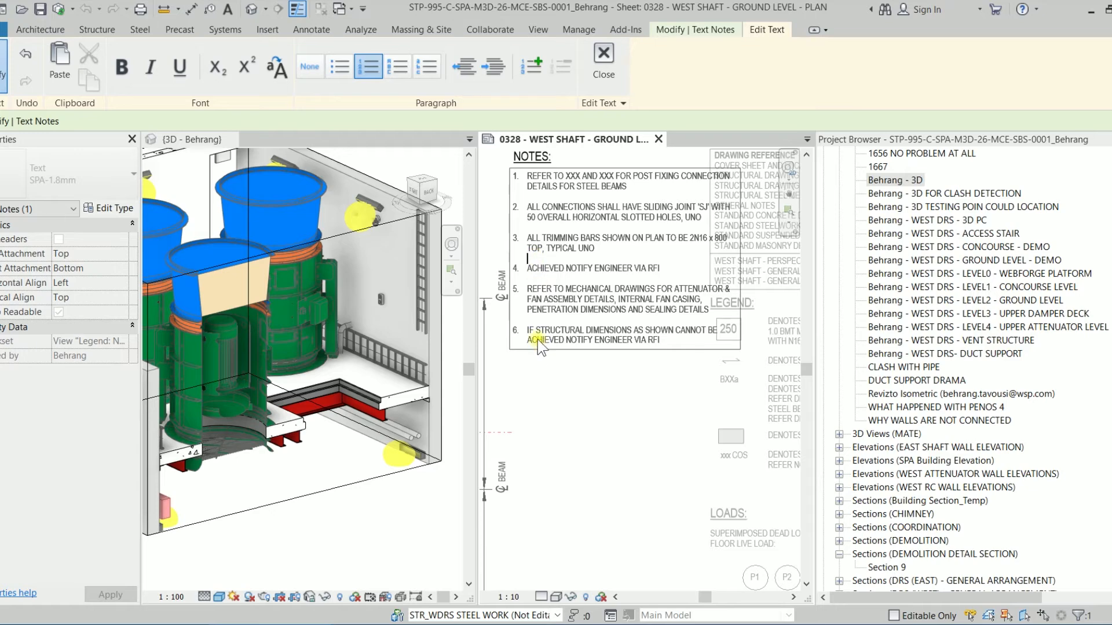
left_click(602, 62)
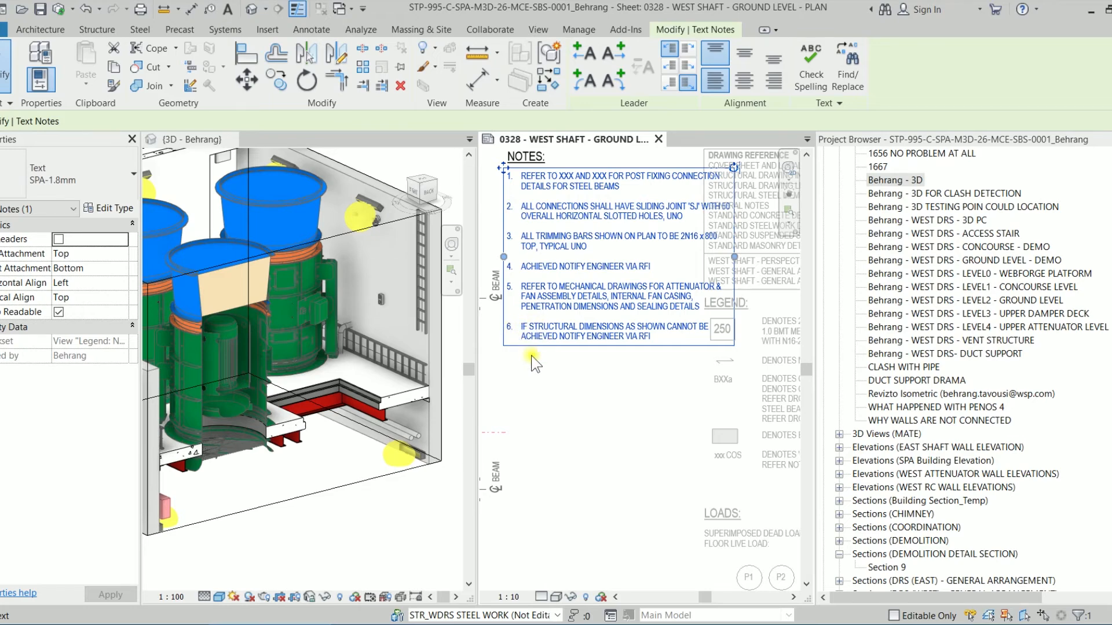
Drag the notes box grip inward to narrow it, then deactivate the legend view
left_click(723, 277)
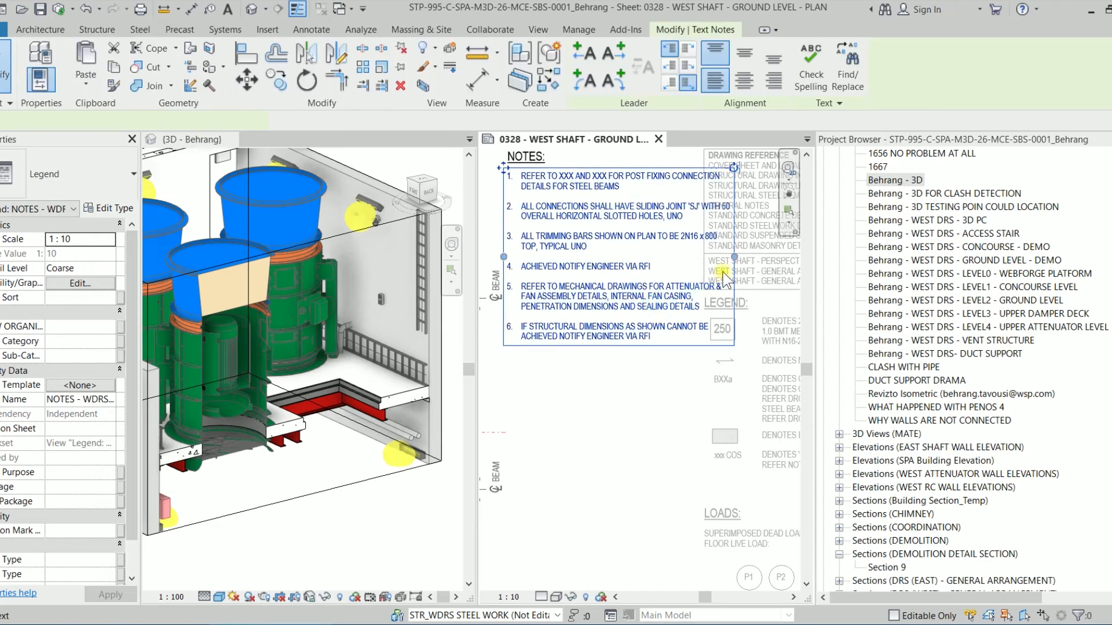
left_click(613, 266)
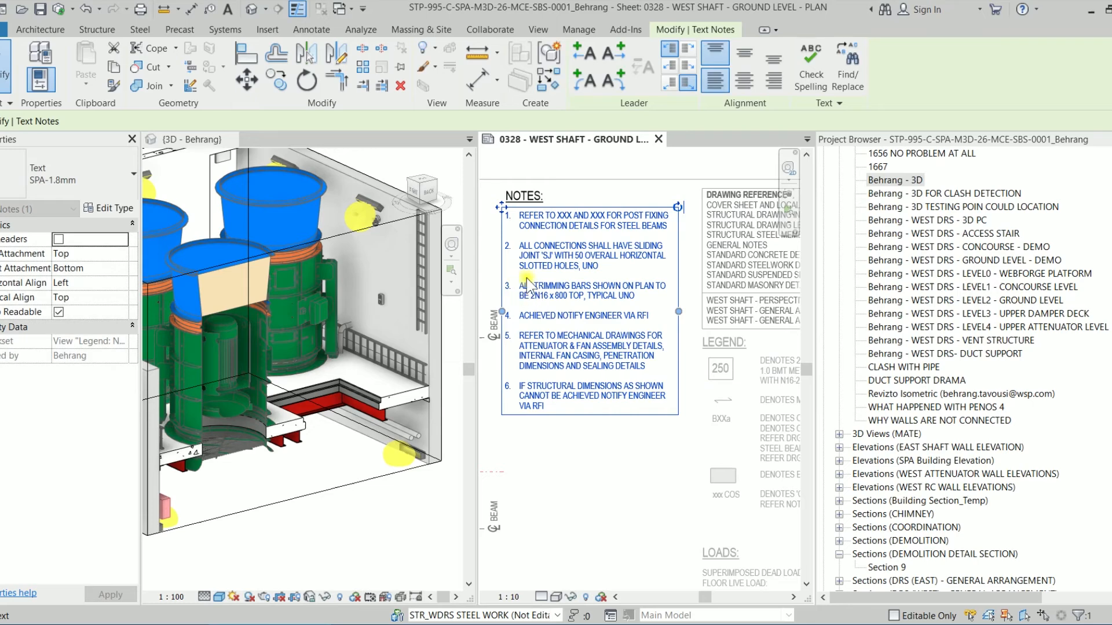
mouse_move(599, 231)
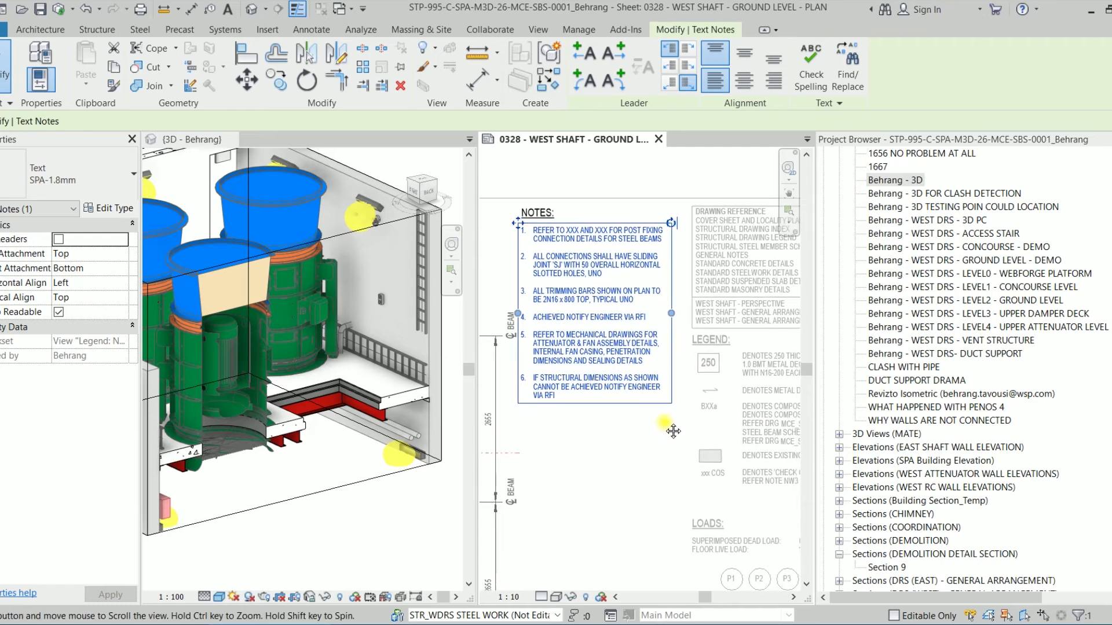
right_click(672, 430)
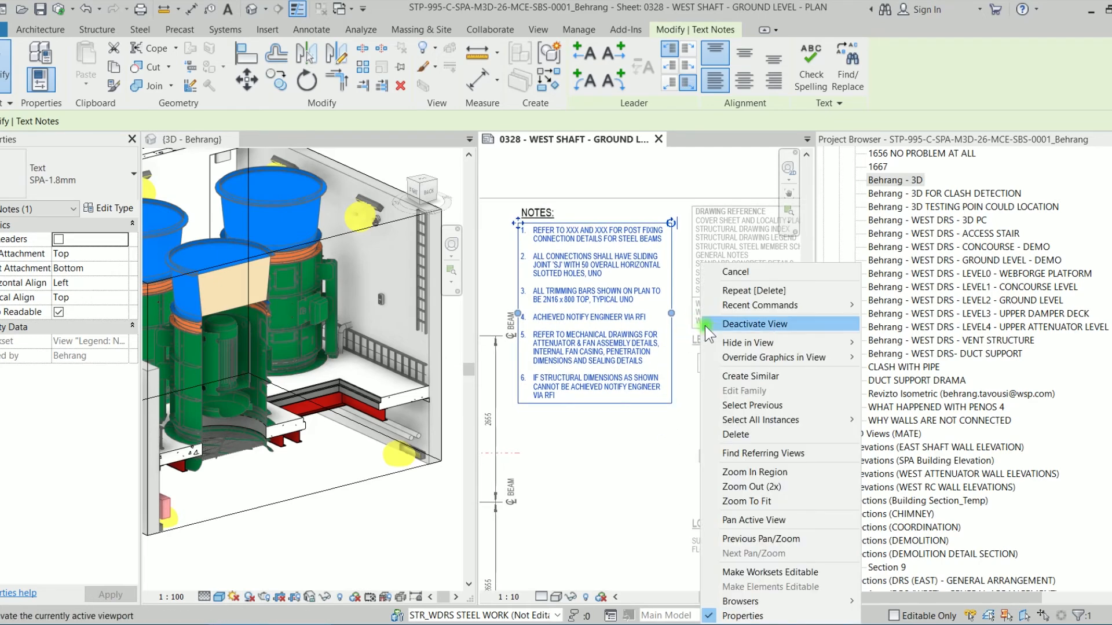
left_click(754, 324)
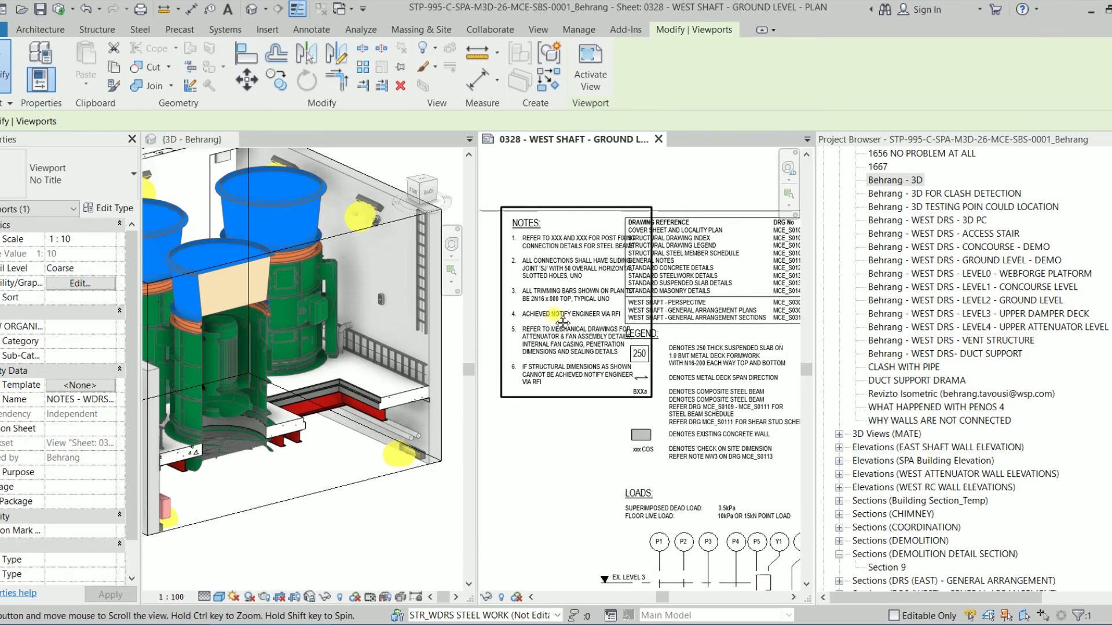
Narrow the notes box further into a taller column, then reopen the text for editing
left_click(560, 314)
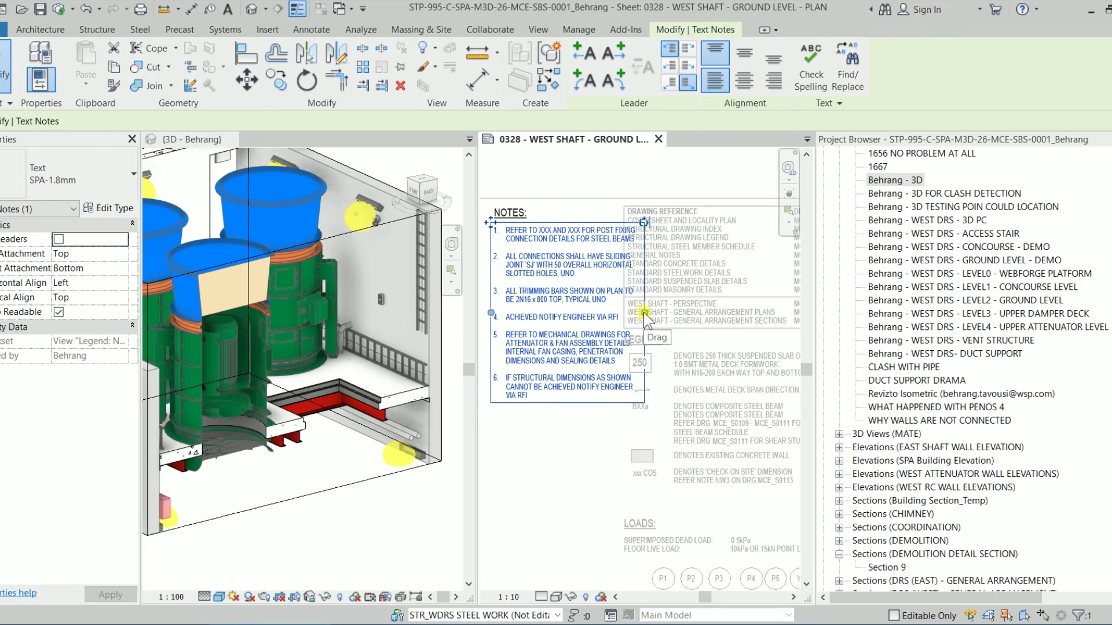
mouse_move(620, 390)
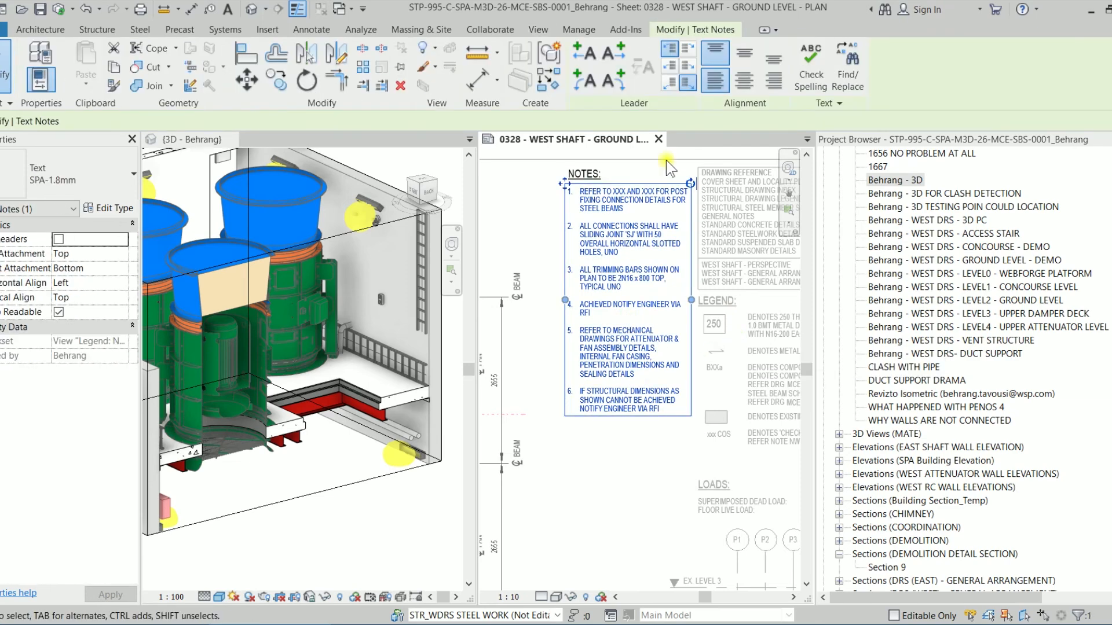
double_click(629, 244)
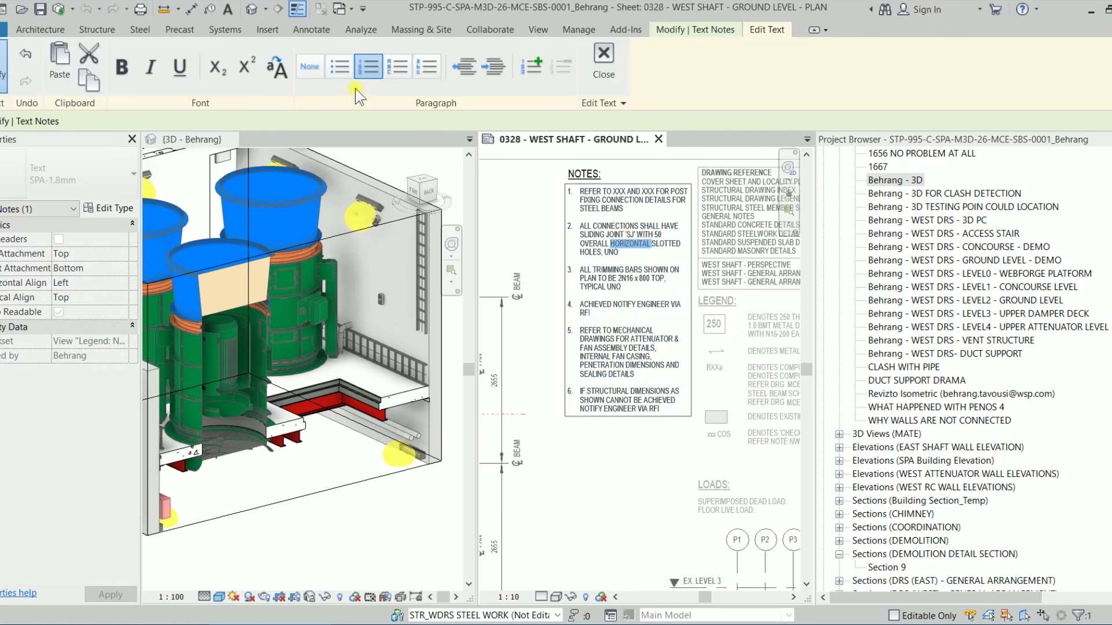
mouse_move(431, 179)
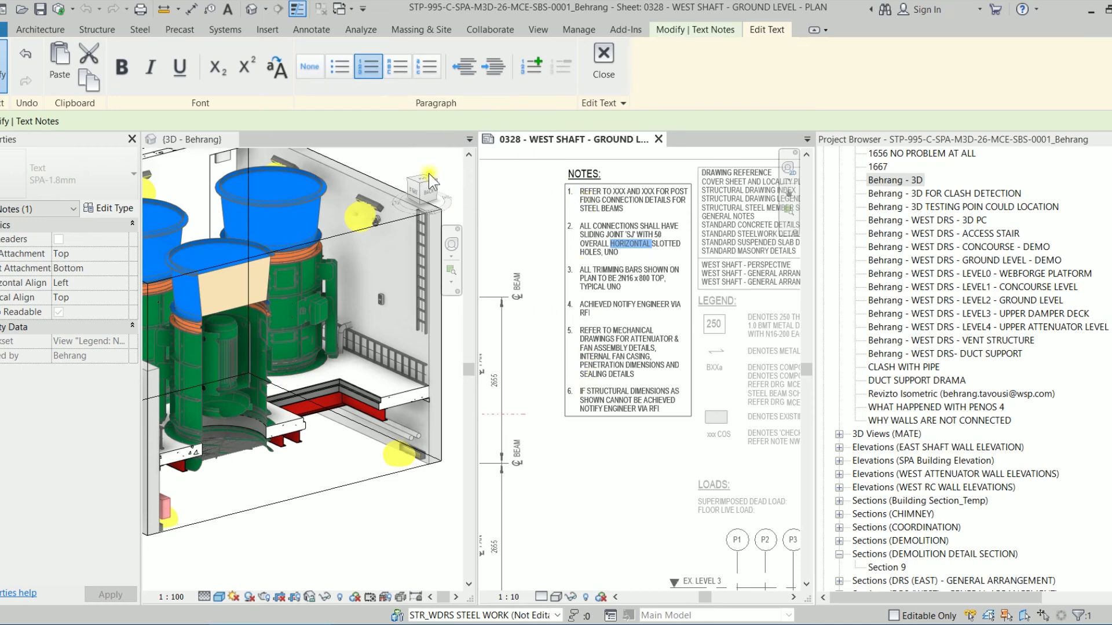
mouse_move(369, 66)
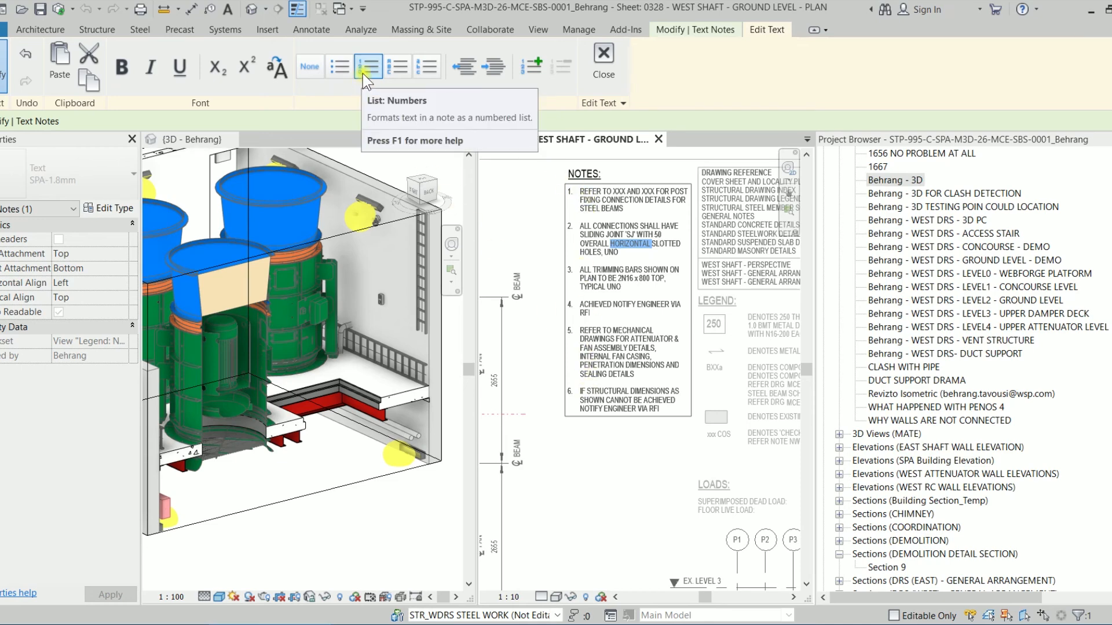